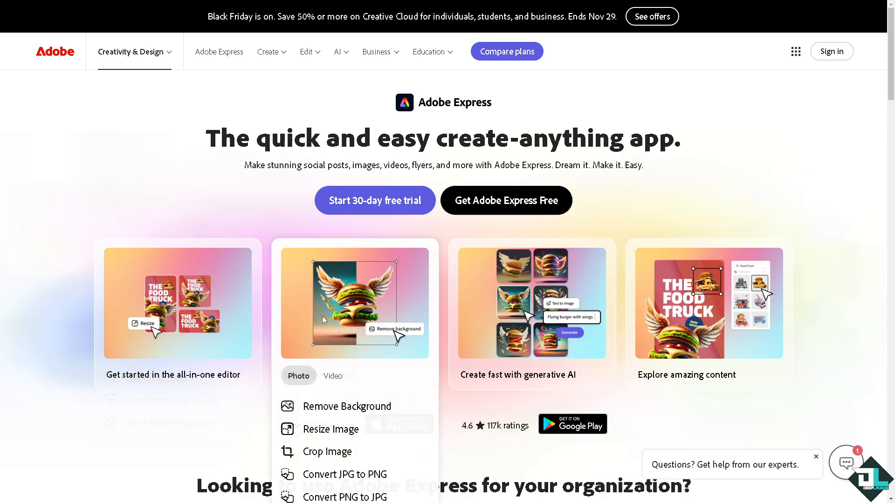
mouse_move(451, 321)
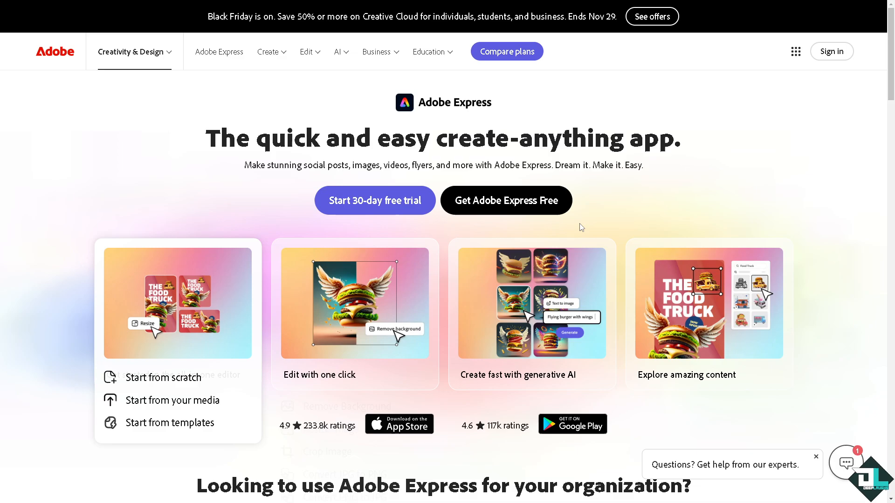
mouse_move(504, 204)
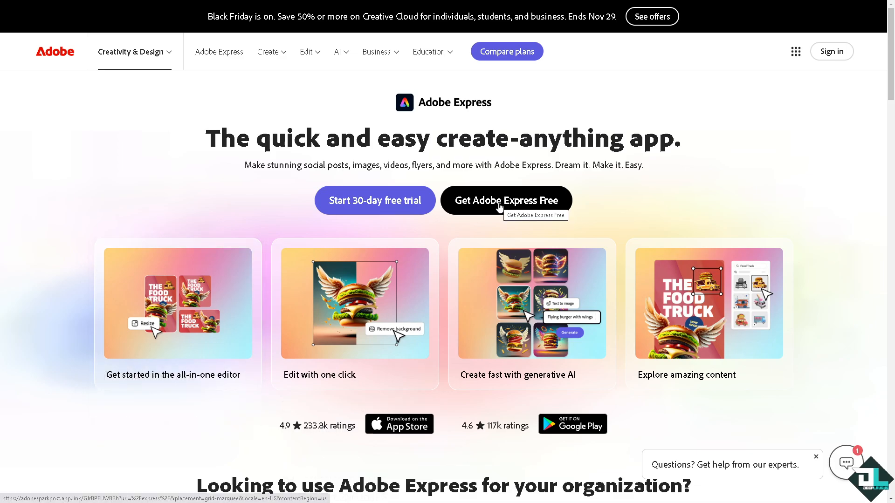
Sign in to Adobe Express from the Get Adobe Express Free entry and reach the home screen.
left_click(505, 200)
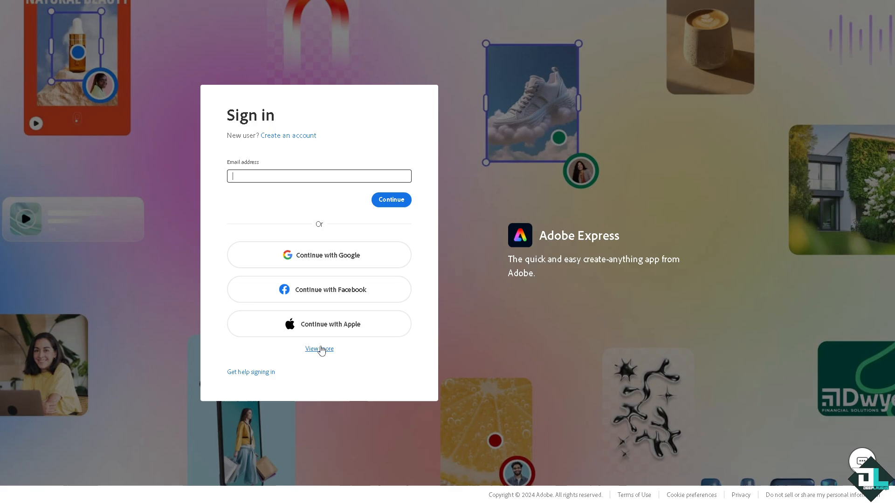
left_click(288, 135)
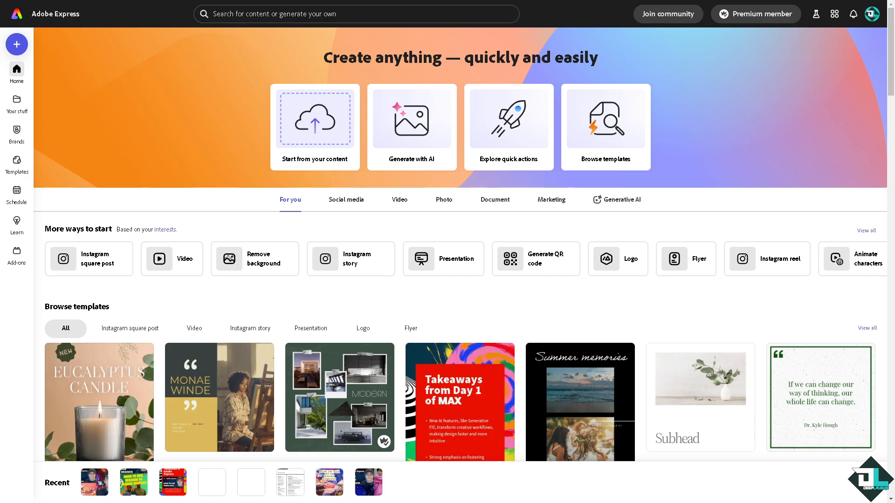
mouse_move(144, 355)
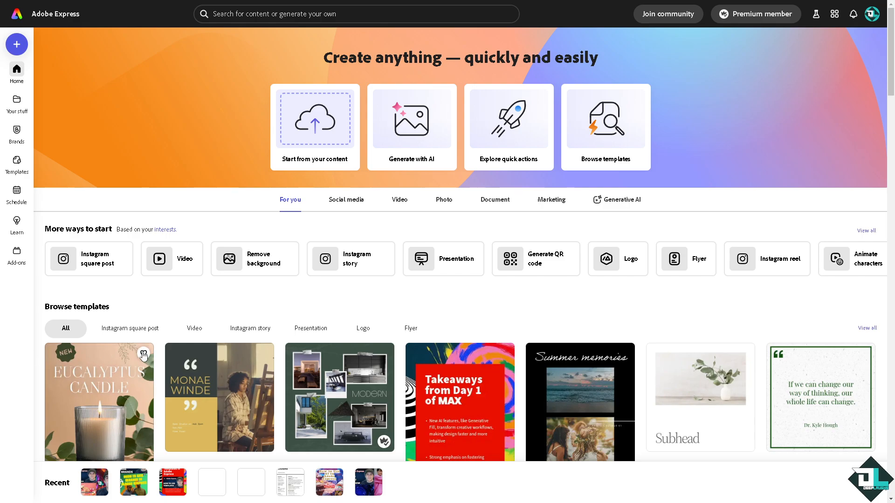
mouse_move(205, 316)
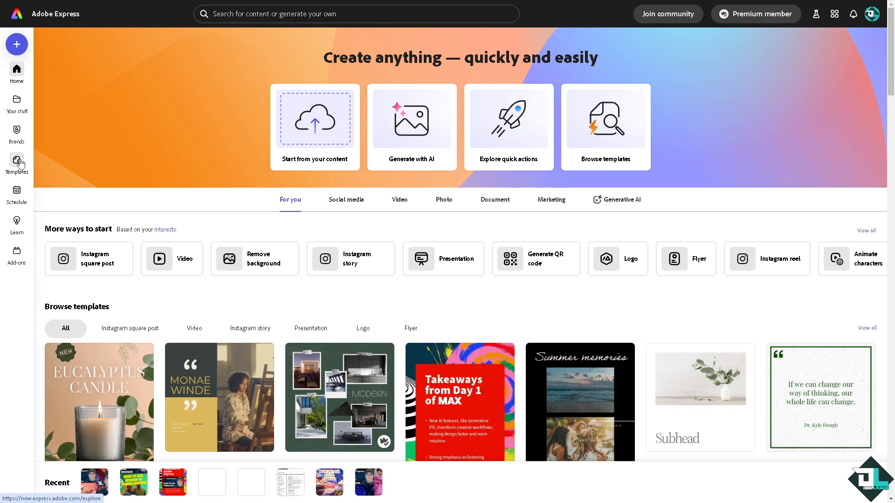
Go to the Explore area's Videos collection to browse stock clips.
left_click(17, 166)
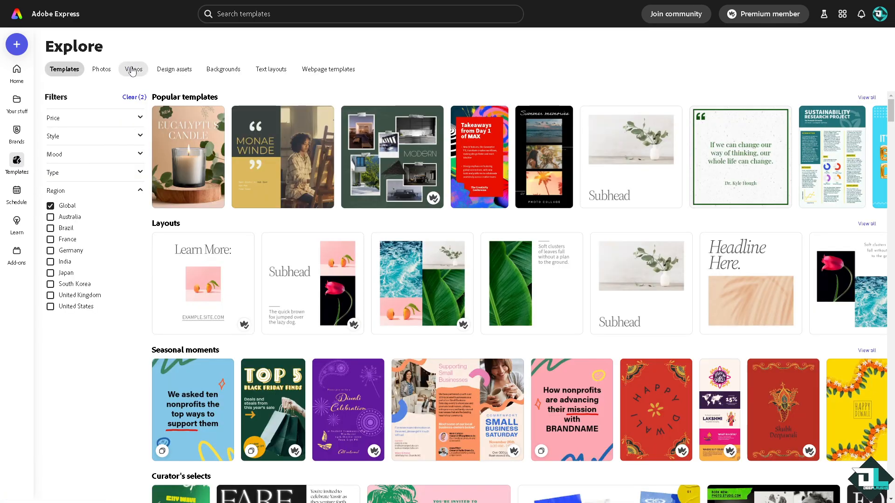
left_click(134, 69)
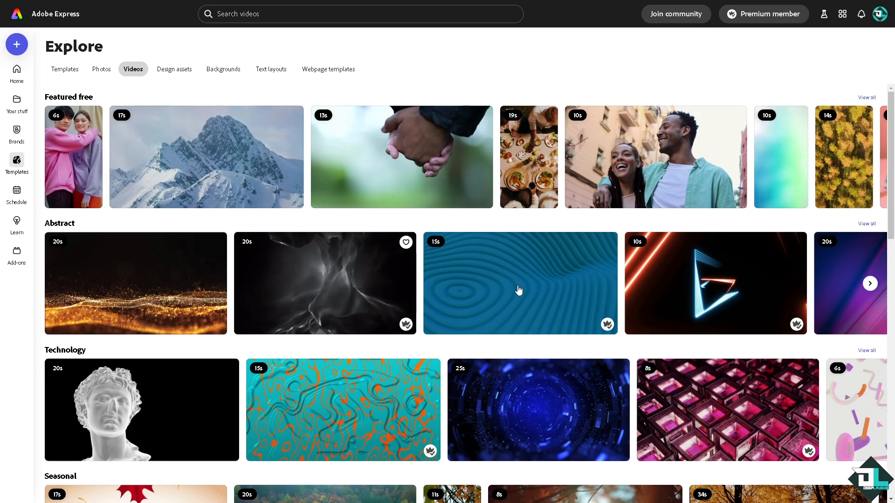
mouse_move(131, 270)
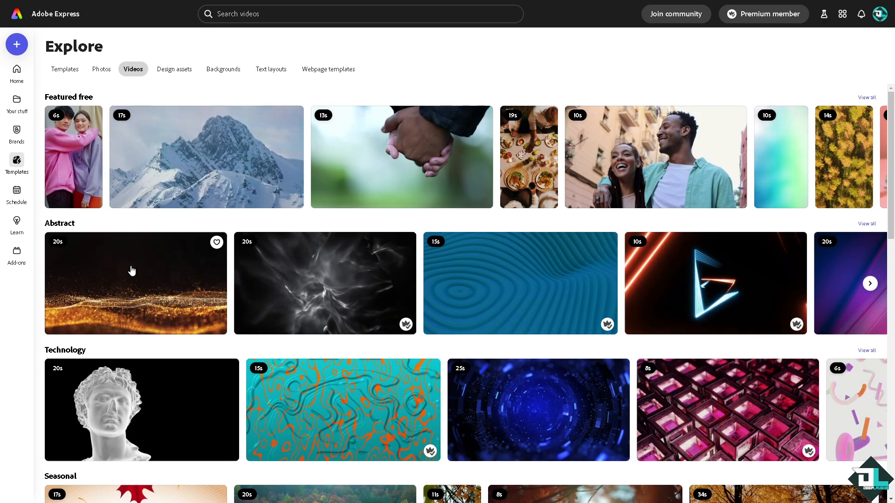
mouse_move(73, 104)
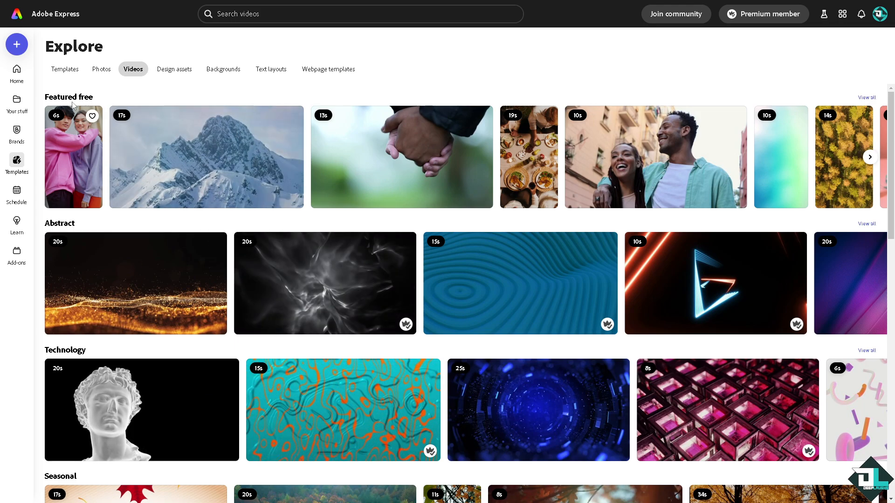
Return Home and bring the first quick-start options of the More ways to start carousel into view.
left_click(16, 70)
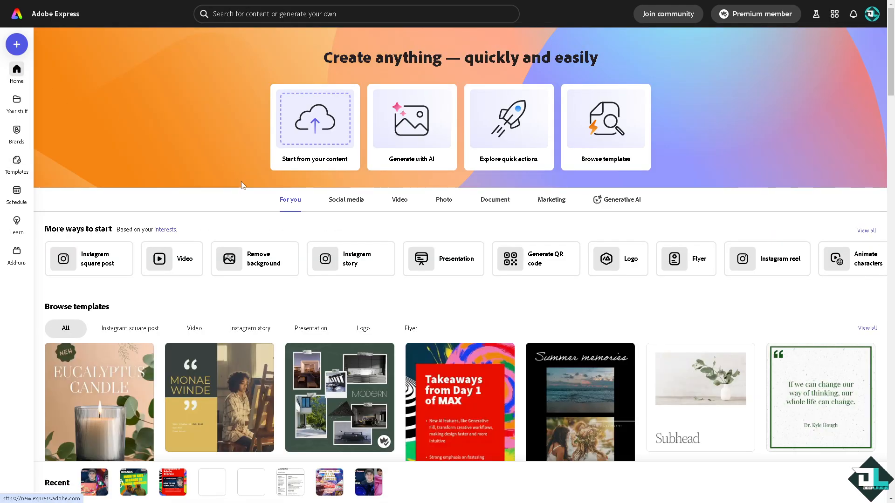
mouse_move(315, 164)
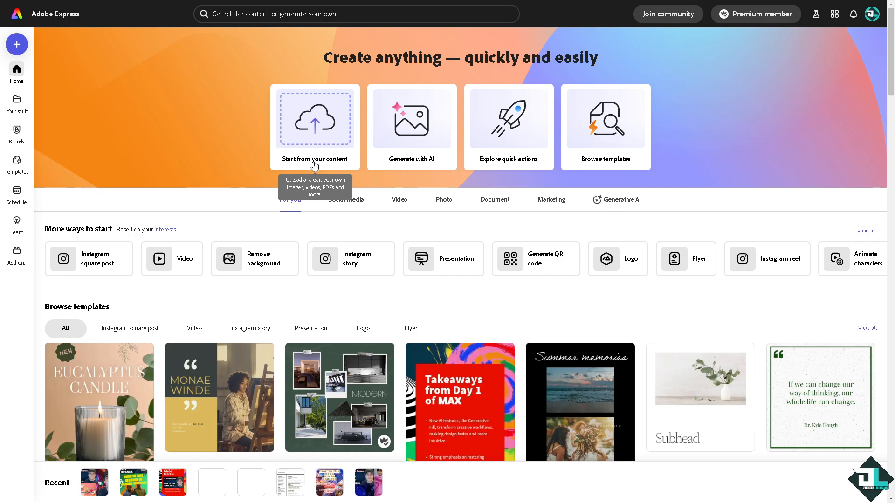
mouse_move(317, 140)
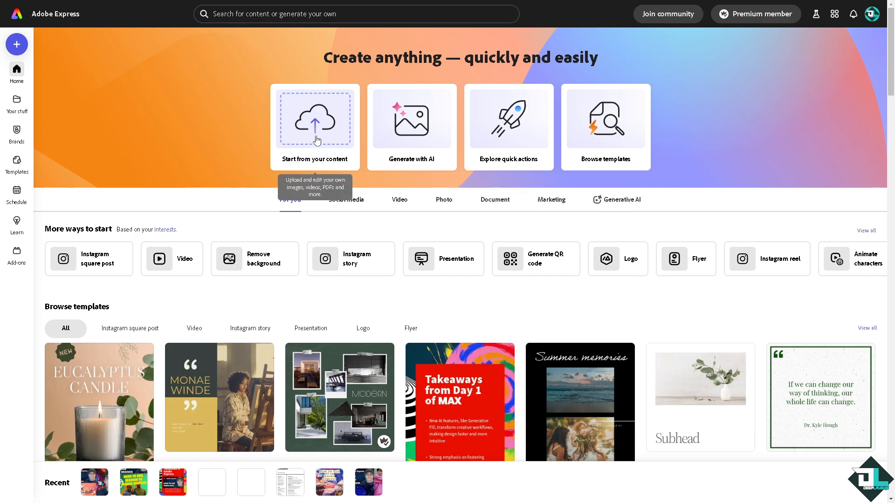
mouse_move(185, 269)
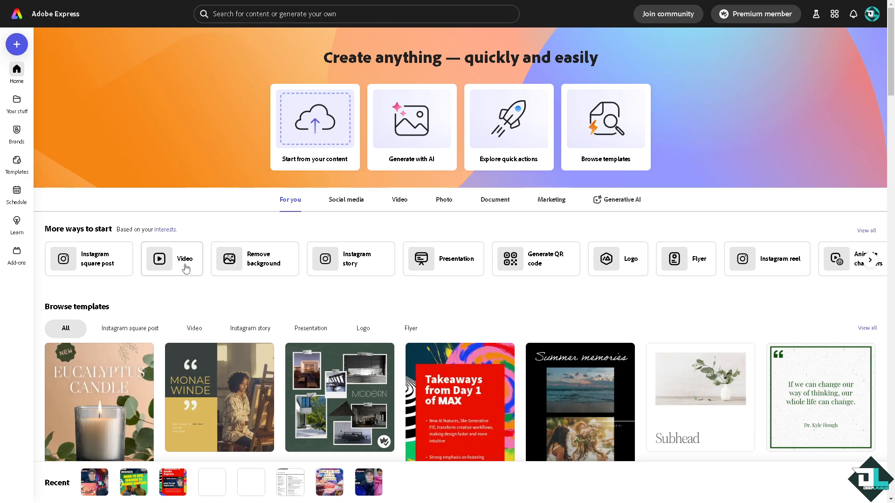
mouse_move(777, 273)
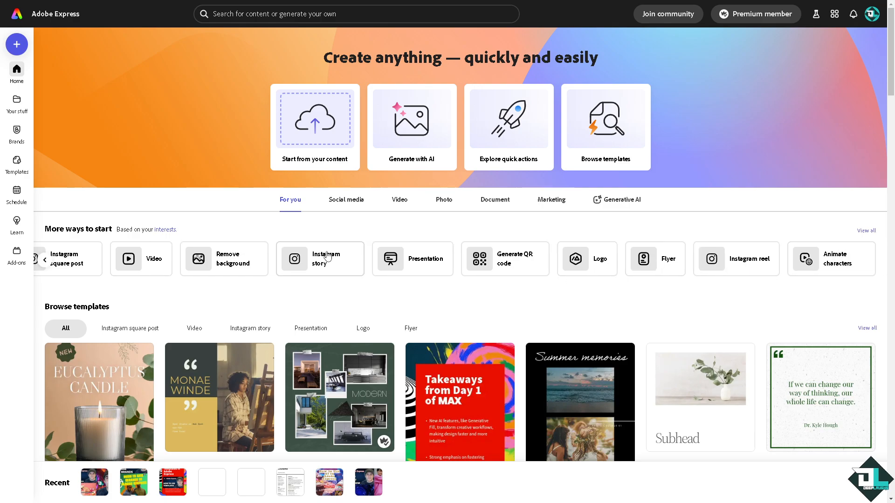
mouse_move(57, 261)
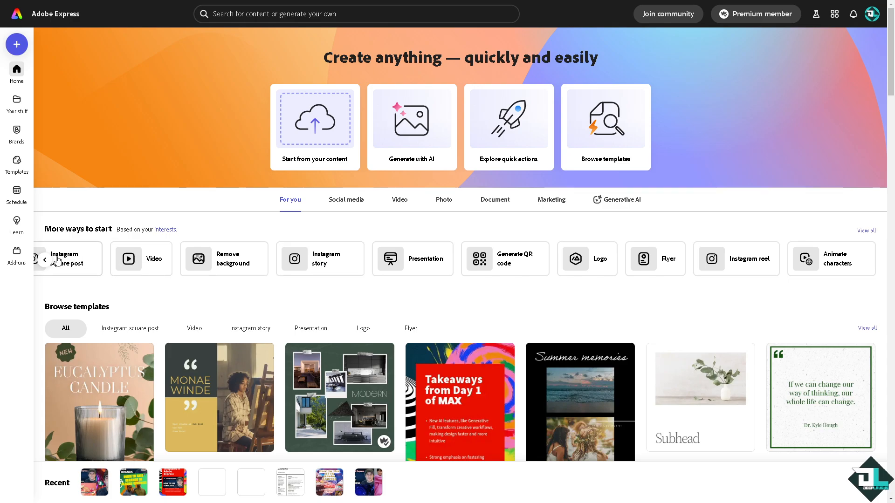
left_click(45, 260)
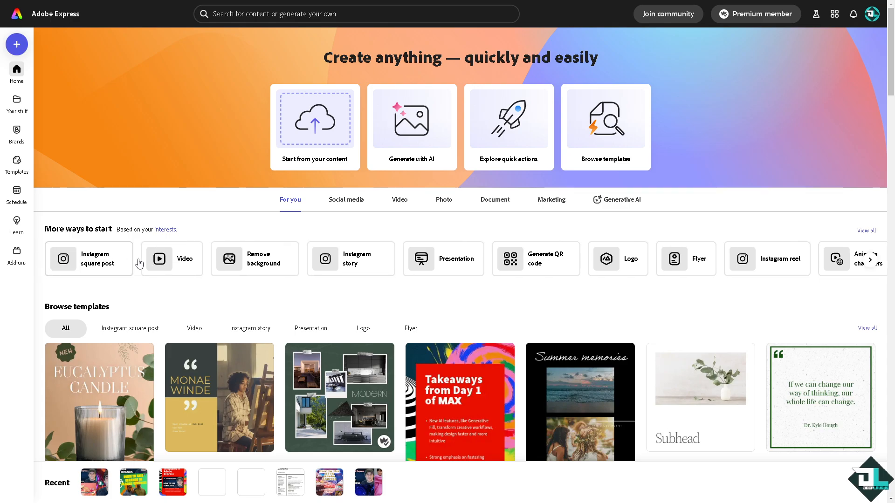
Start a blank Video project and open the How to Use Adobe Express for Video Editing project.
left_click(171, 258)
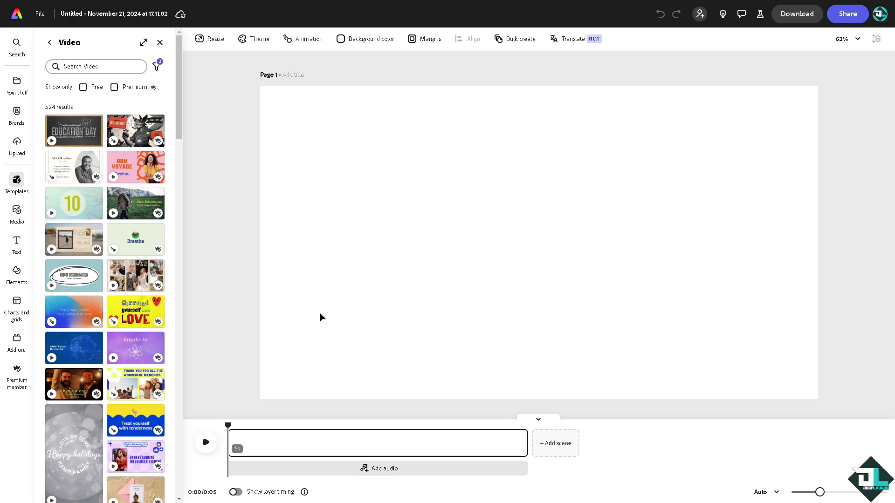
scroll("down", 3)
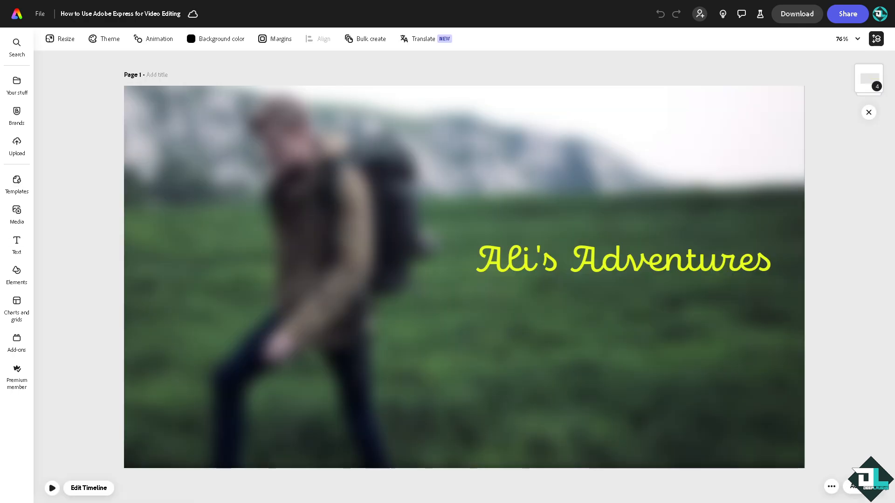
Preview the budget travel tips scene and its layers, then show the three-scene 17-second timeline.
left_click(52, 487)
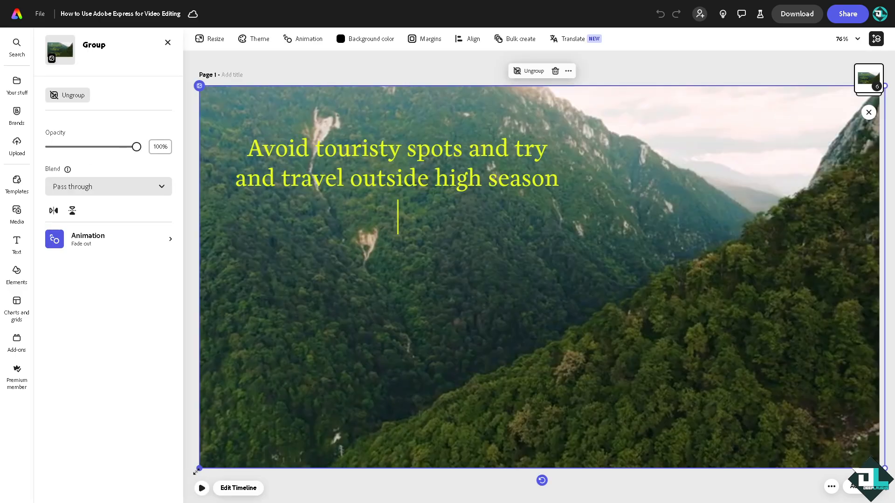
left_click(201, 487)
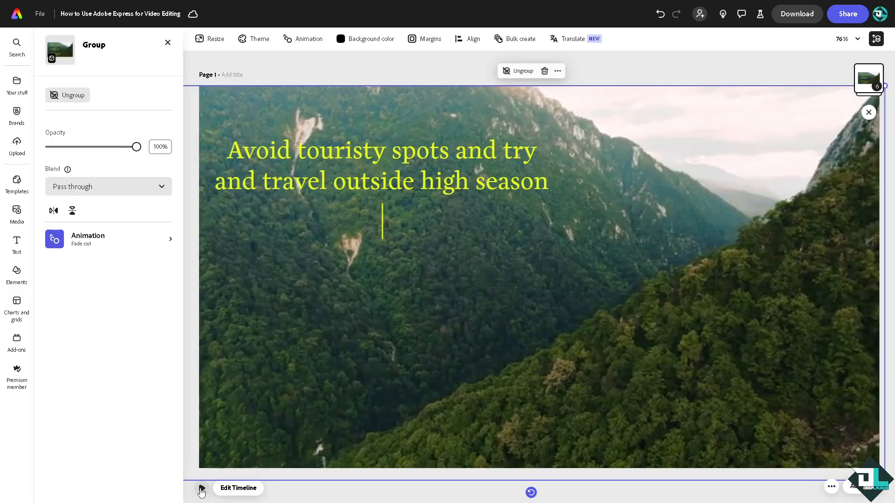
left_click(201, 487)
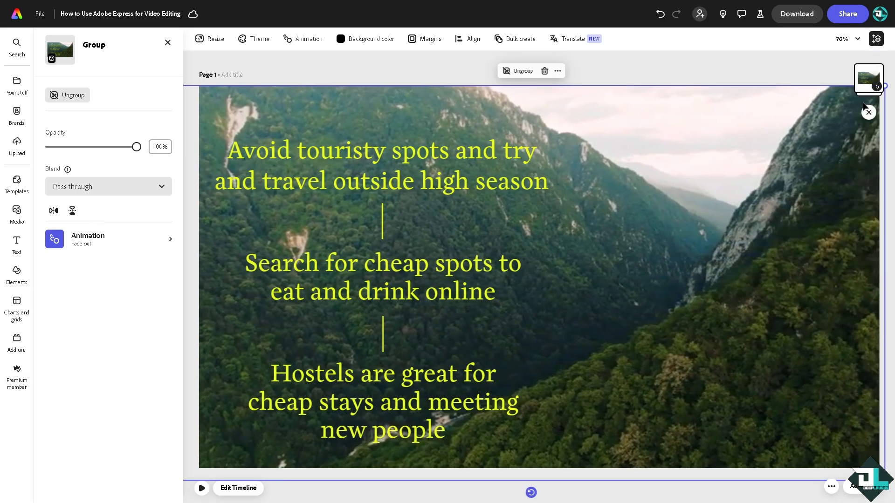
left_click(382, 400)
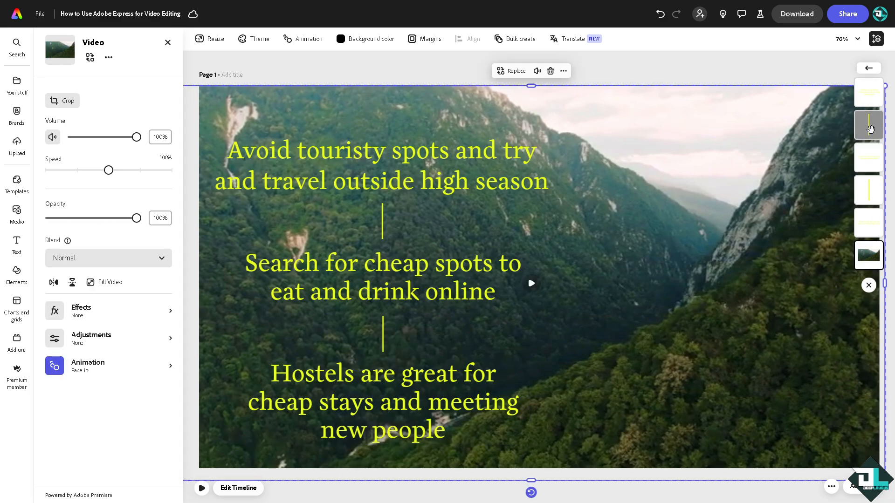
left_click(382, 401)
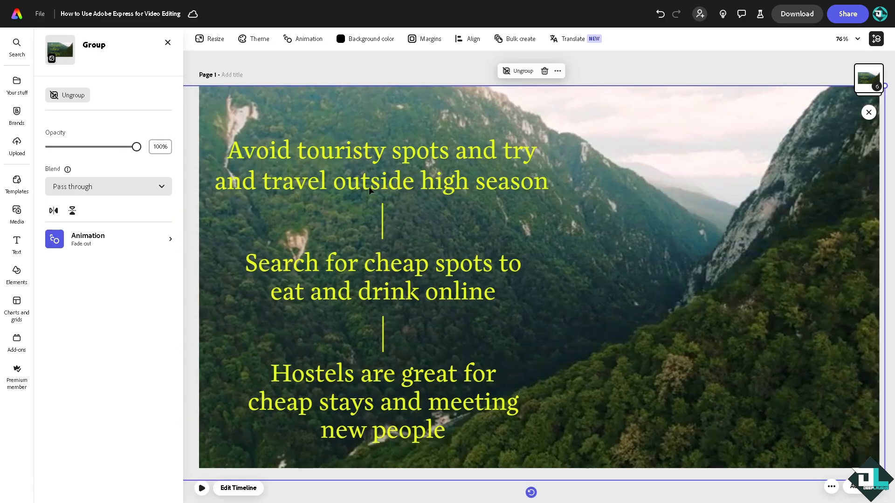
left_click(237, 487)
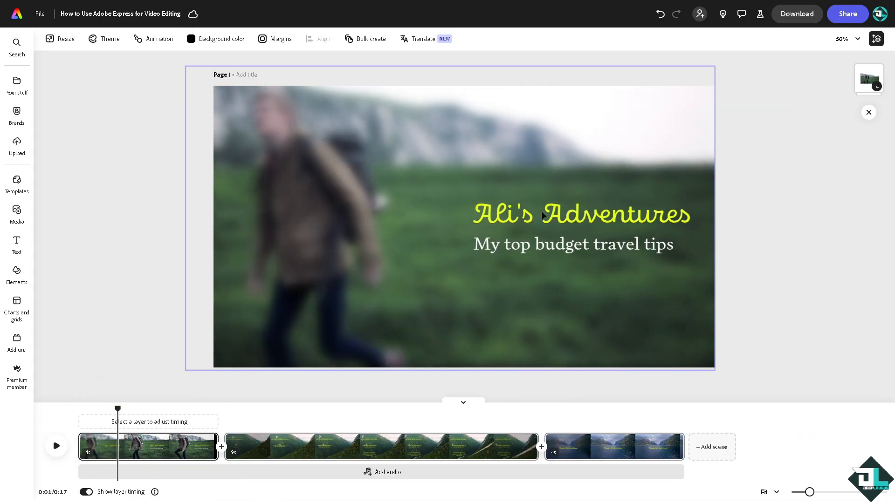
Retitle the opener to DEEP LAUGHS in Copal Std with a thick black outline around 98.
left_click(580, 214)
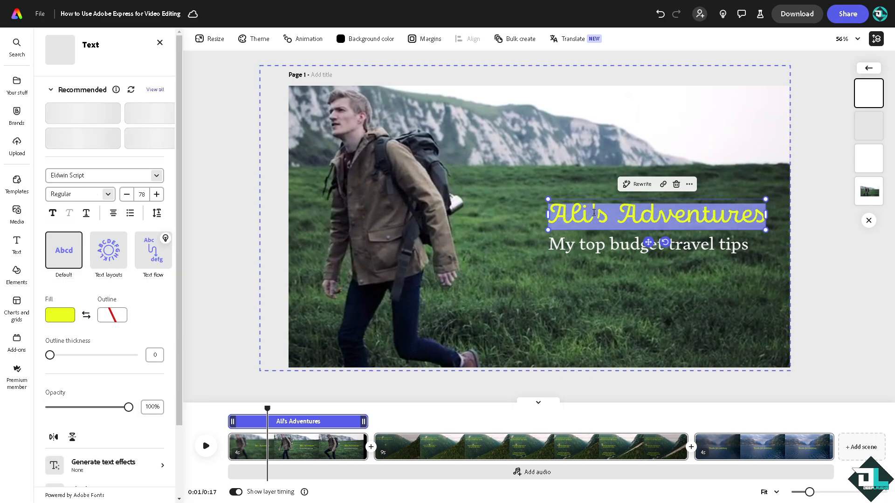
type("DEEP LAUGHS")
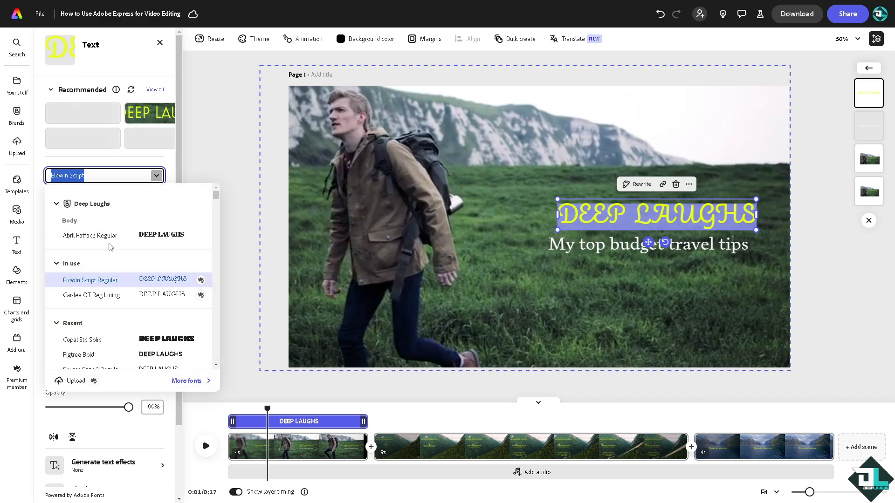
left_click(82, 340)
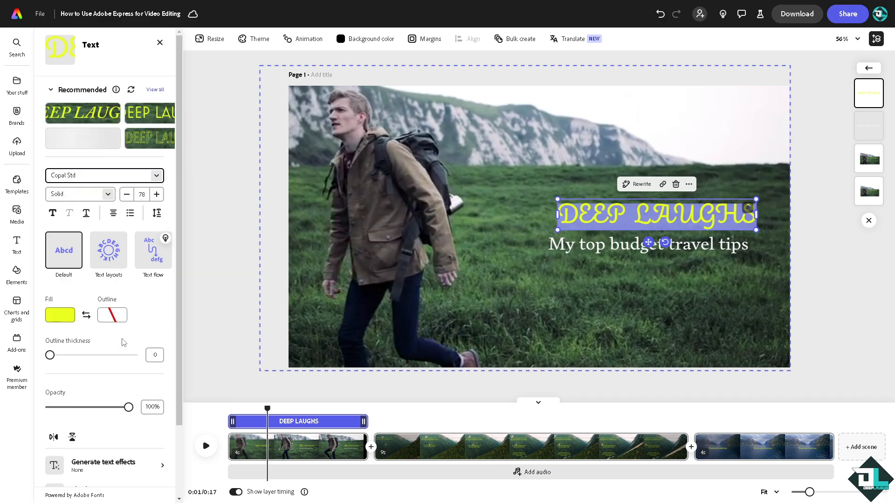
left_click(82, 138)
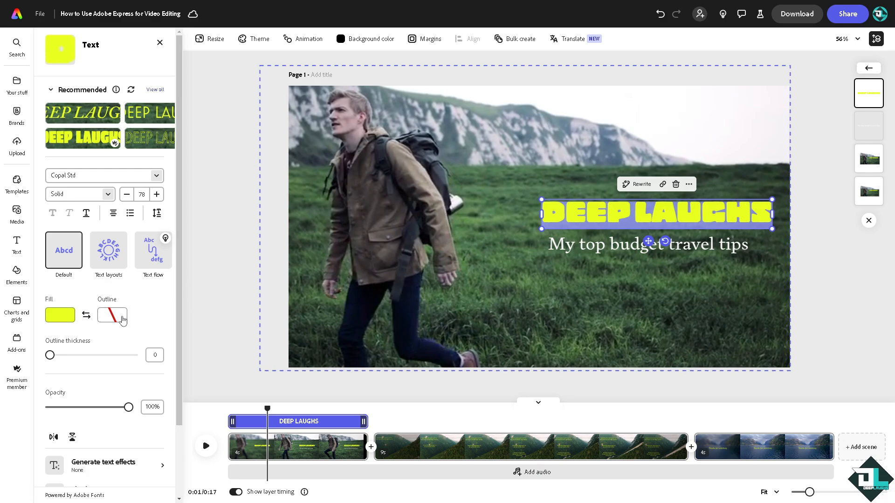
left_click(108, 315)
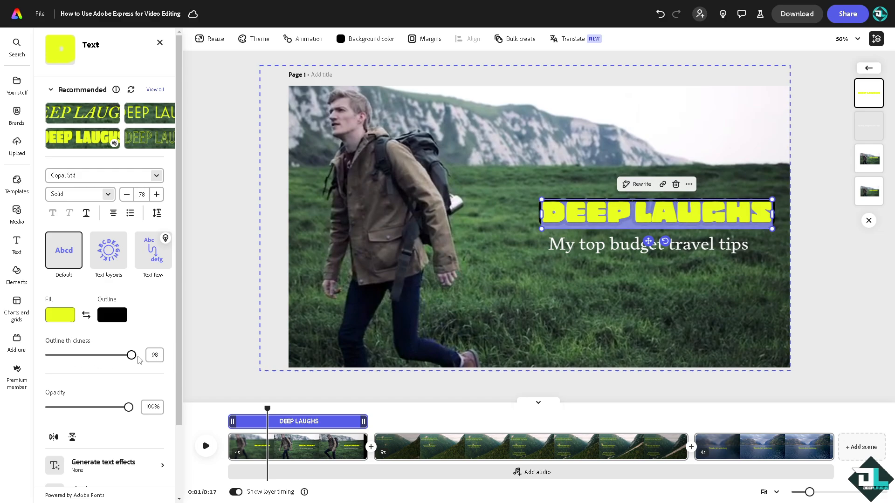
left_click(159, 43)
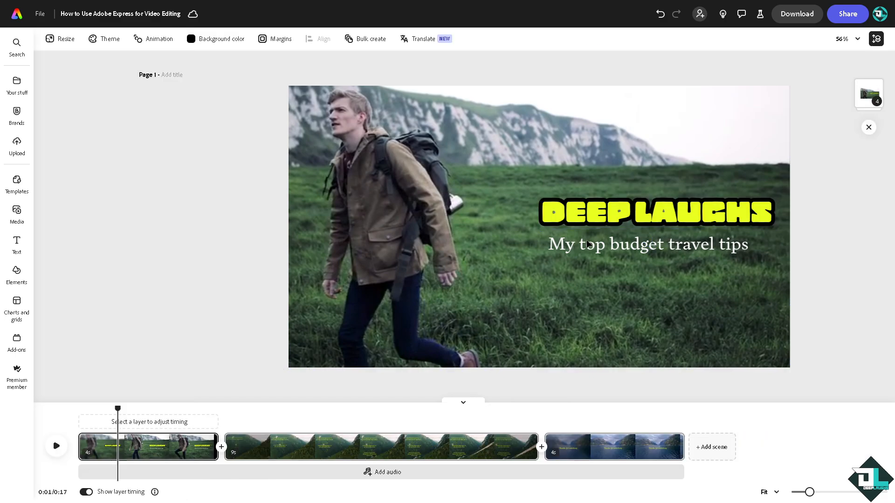
Select the second scene's first tip caption 'Avoid touristy spots…' for rewriting.
left_click(646, 244)
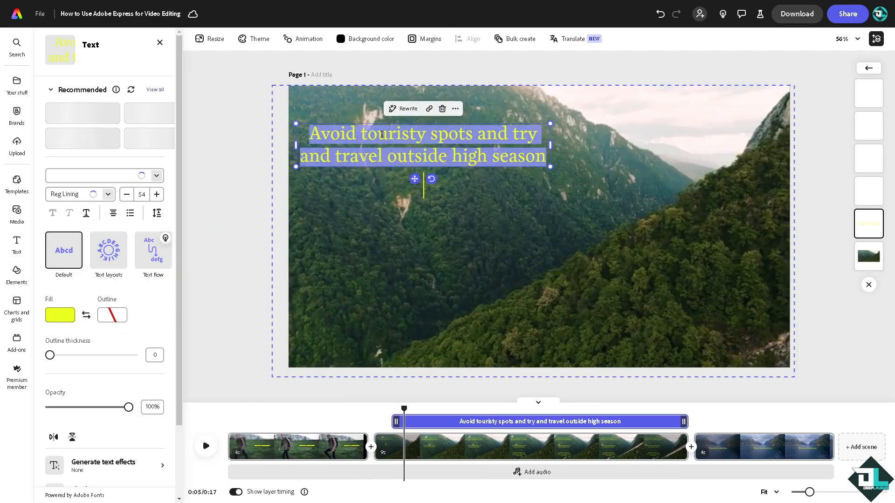
Rewrite the first two tips and the scene-one subtitle as 'How to Use Adobe Express for Video Editing'.
type("How to Use Adobe Express for Video Editing")
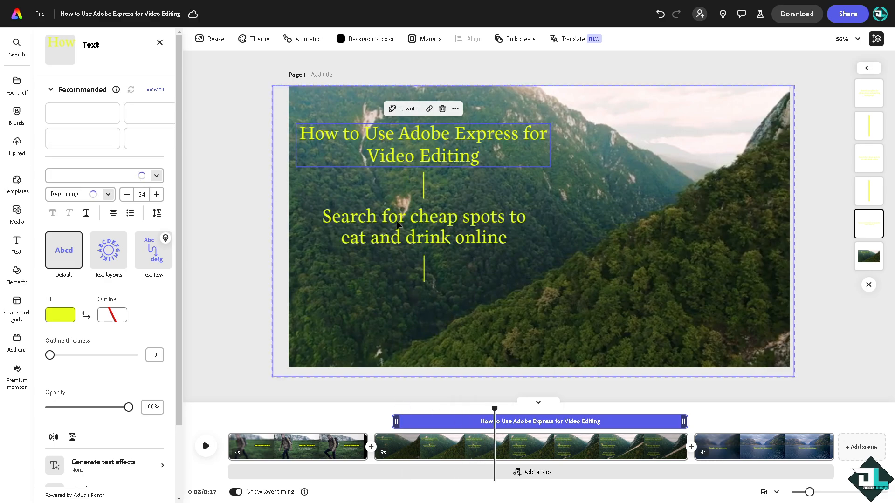
left_click(422, 227)
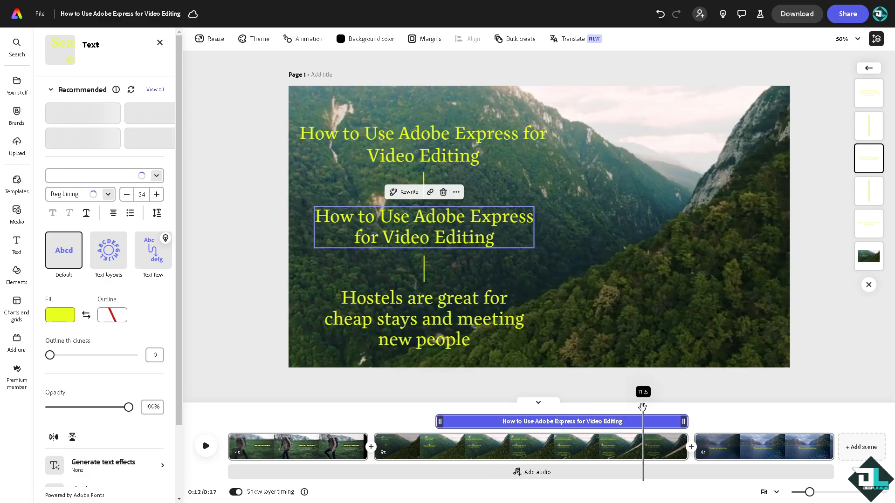
left_click(423, 318)
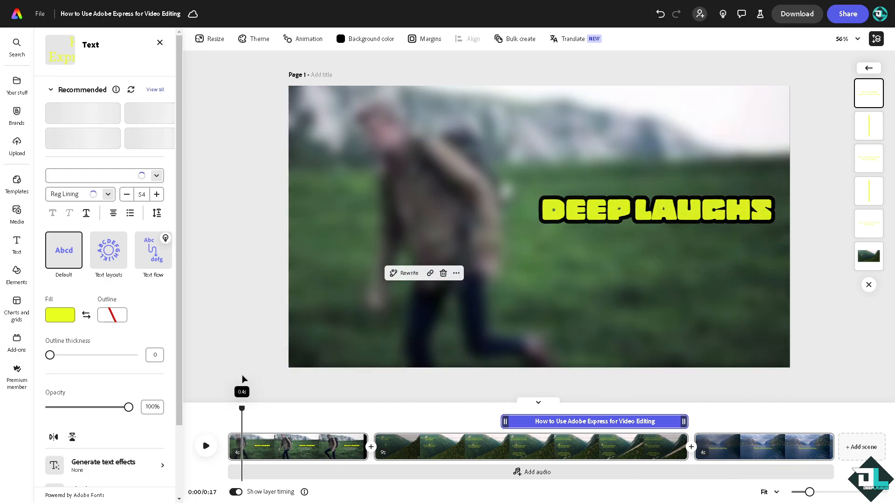
left_click(206, 446)
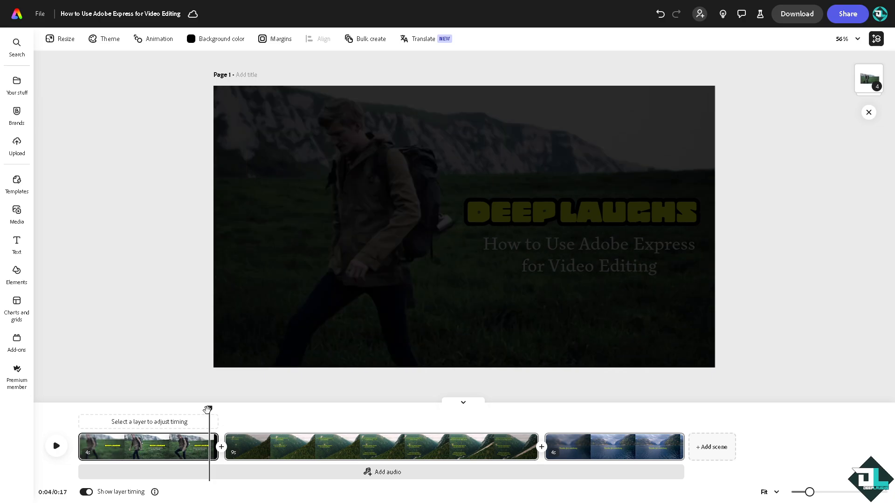
Give the third tip the same heading and play the edited video back.
left_click(56, 447)
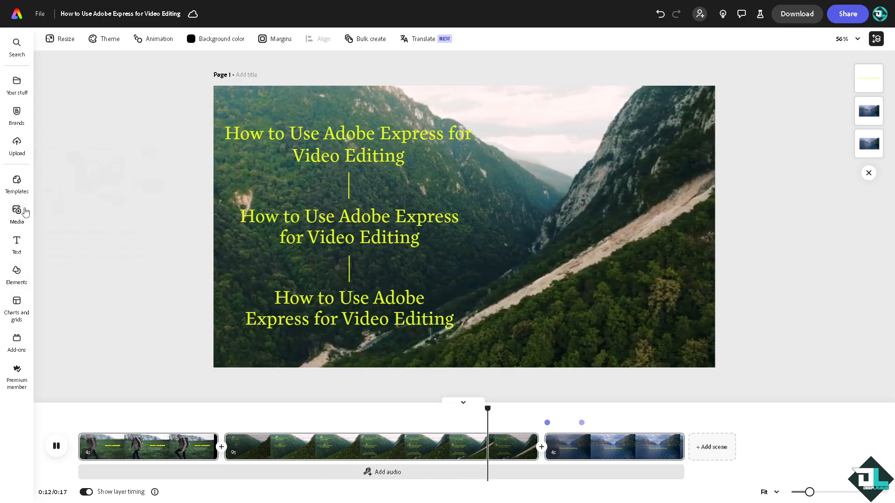
Add the Afternoon Blues - Loop A acoustic track from the media library's Audio list.
left_click(17, 214)
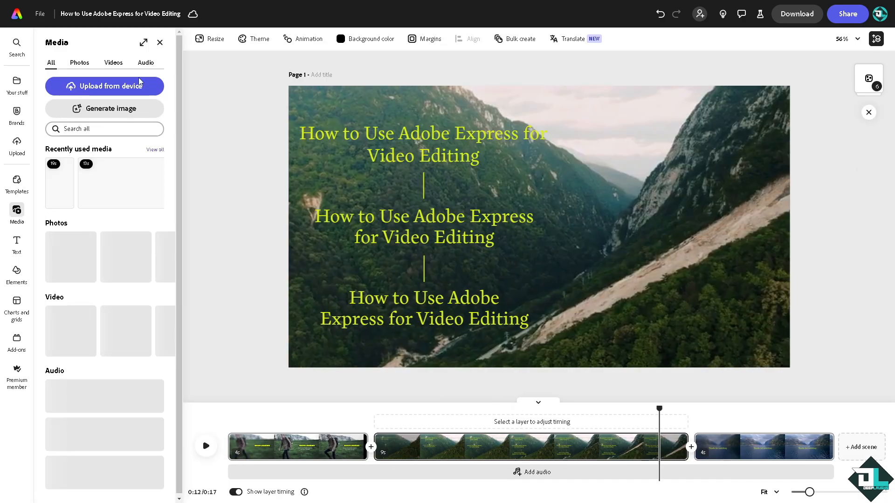
left_click(145, 62)
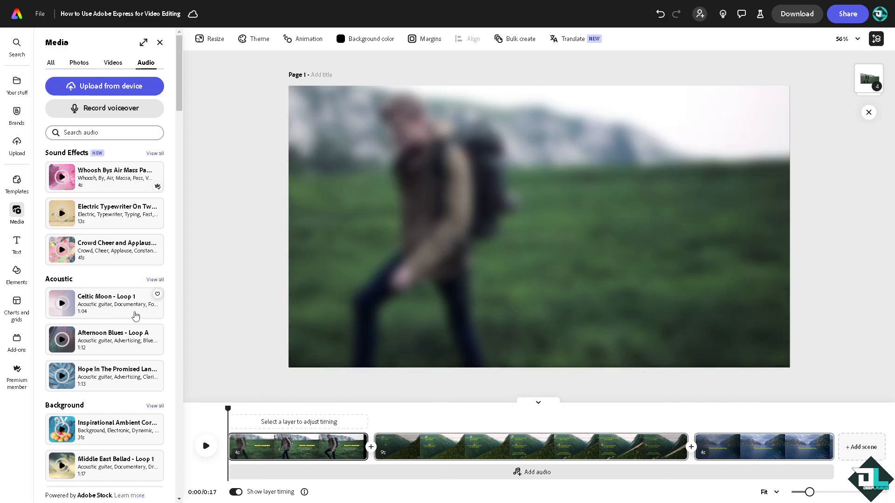
mouse_move(103, 348)
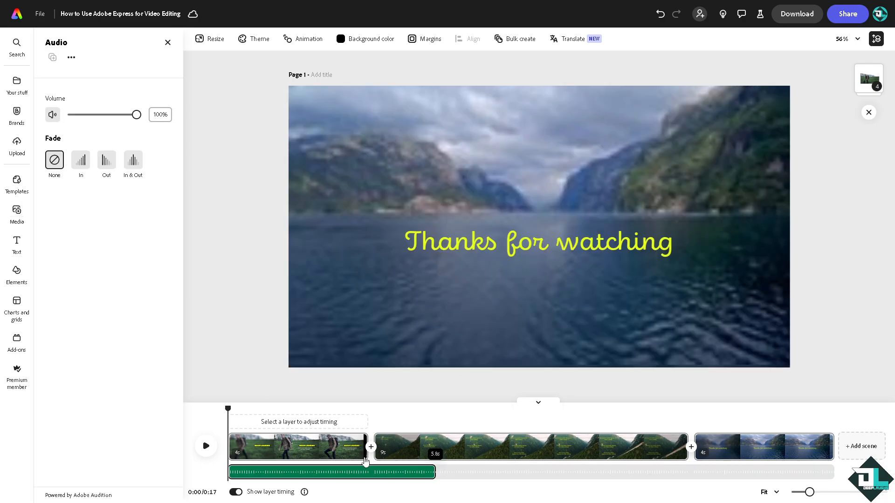
Trim Afternoon Blues - Loop A to end with the opening scene and select the closing scene's video.
left_click(205, 446)
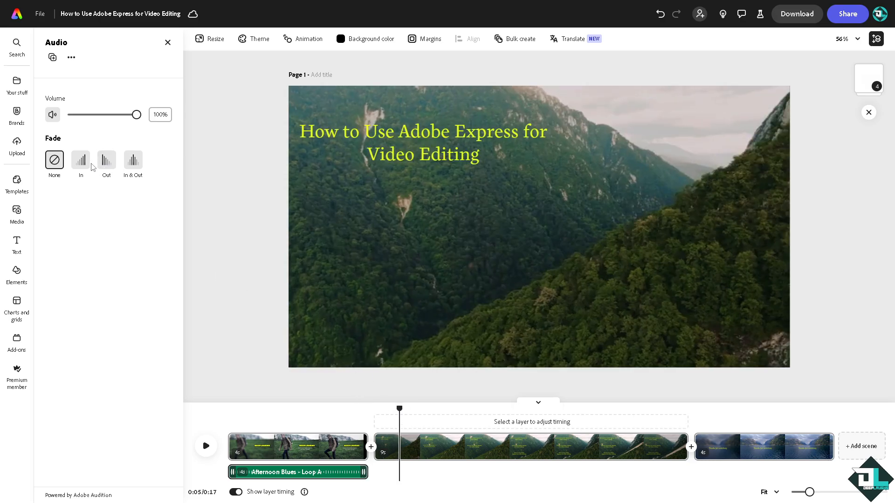
left_click(80, 160)
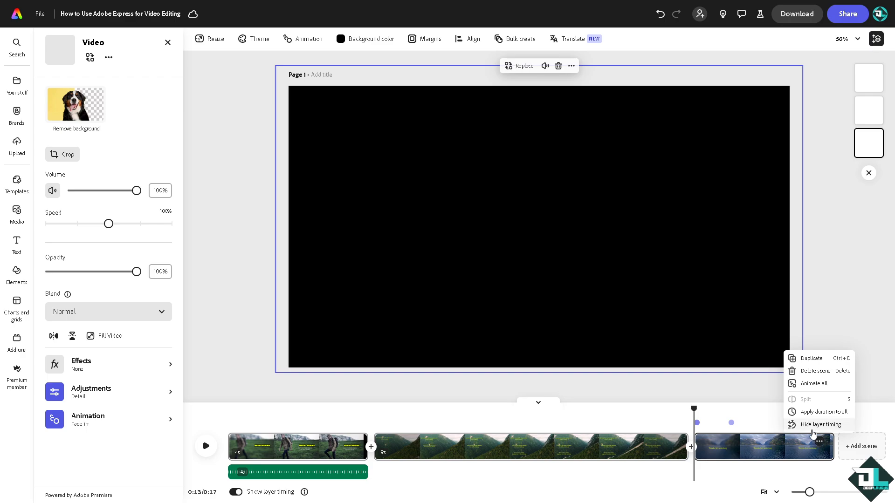
mouse_move(817, 378)
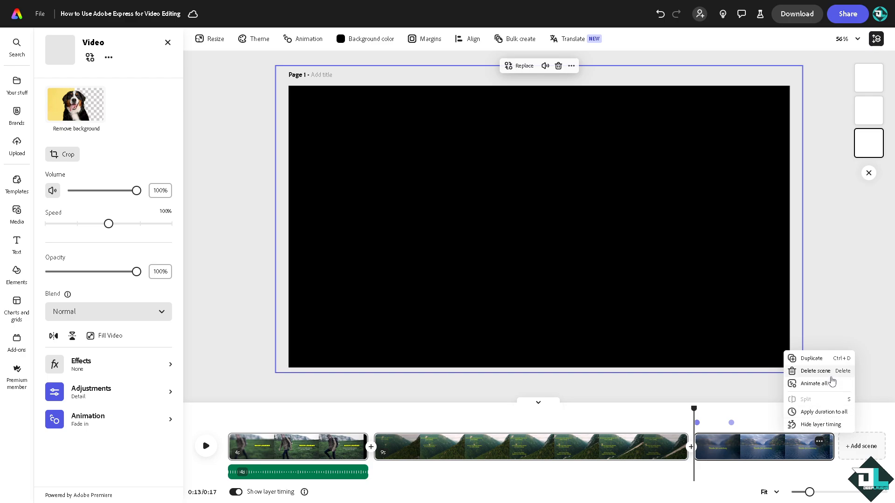
mouse_move(826, 365)
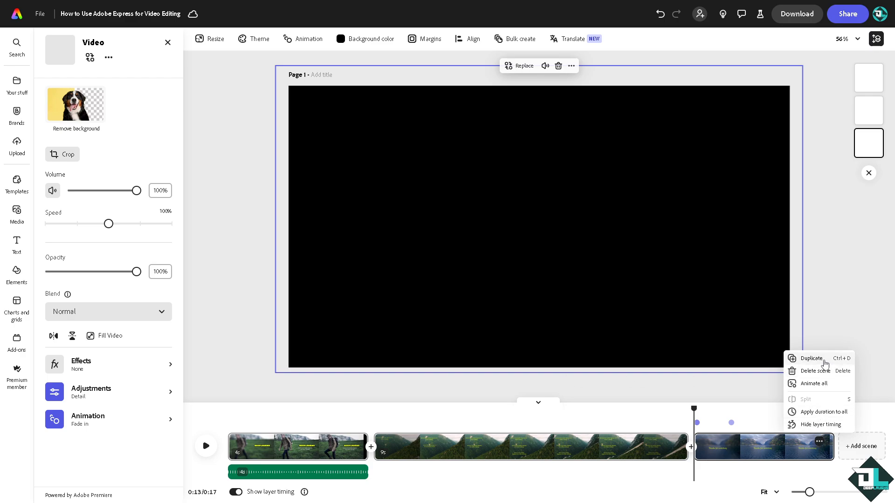
left_click(813, 358)
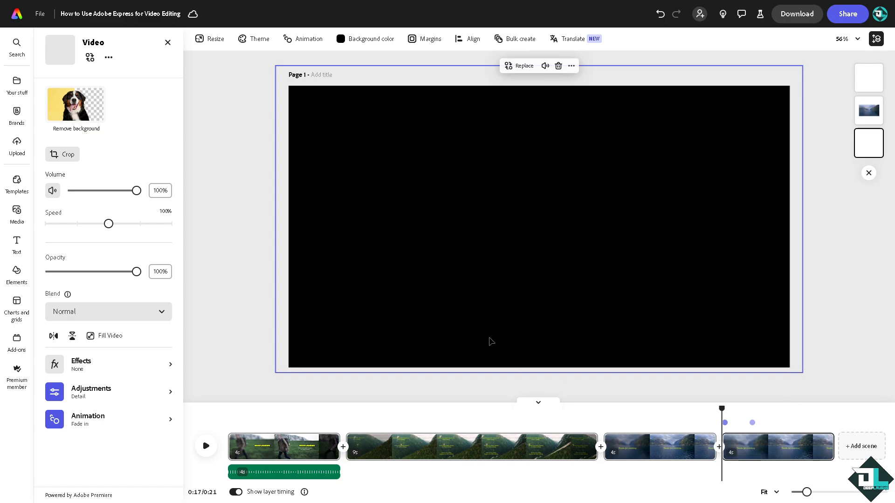
mouse_move(820, 445)
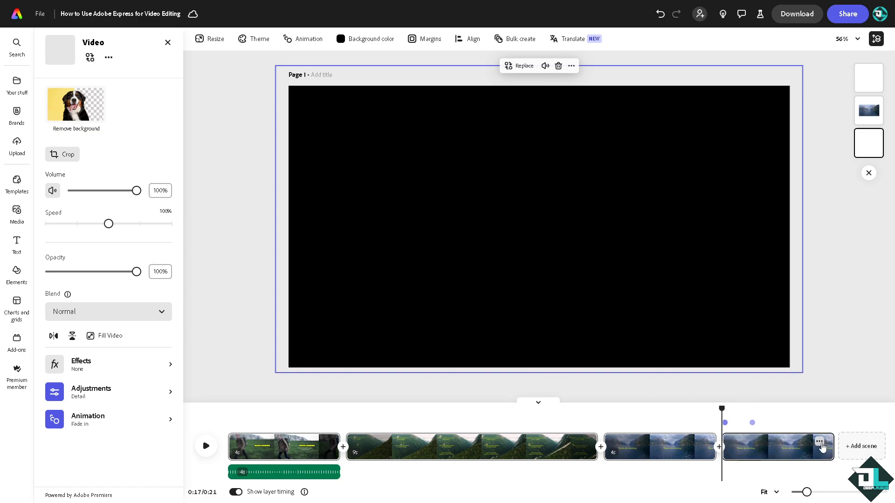
left_click(822, 446)
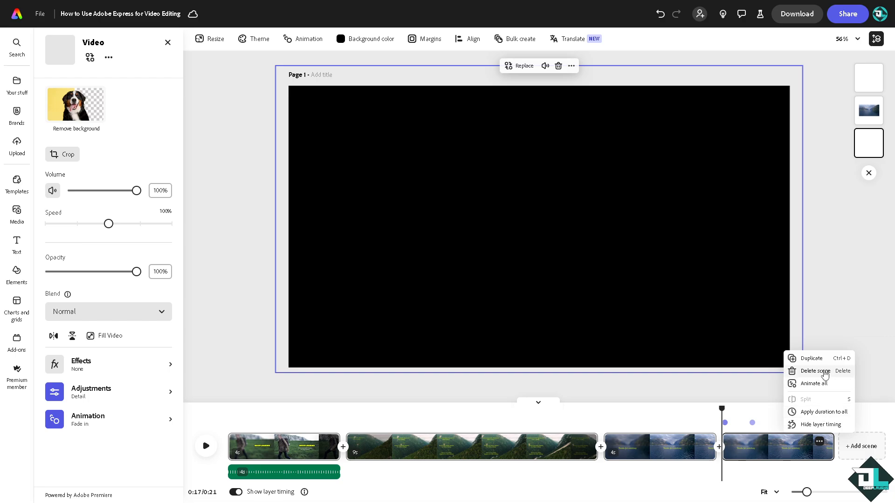
mouse_move(824, 373)
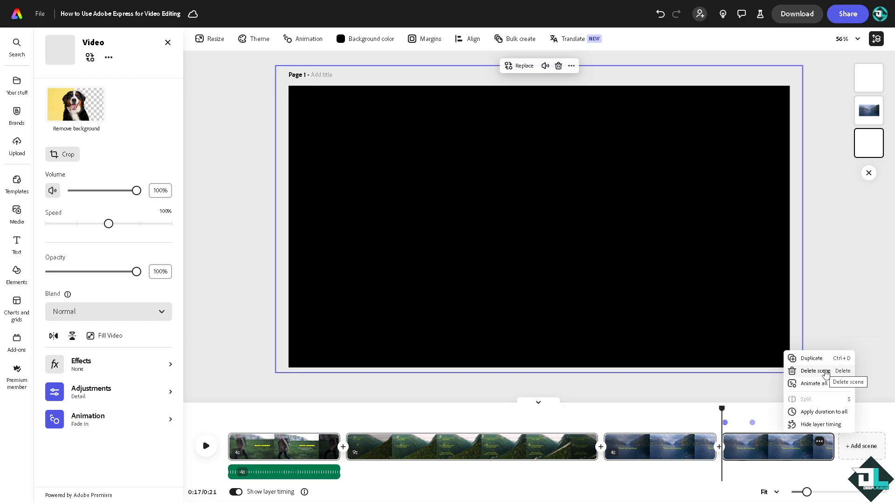
left_click(812, 371)
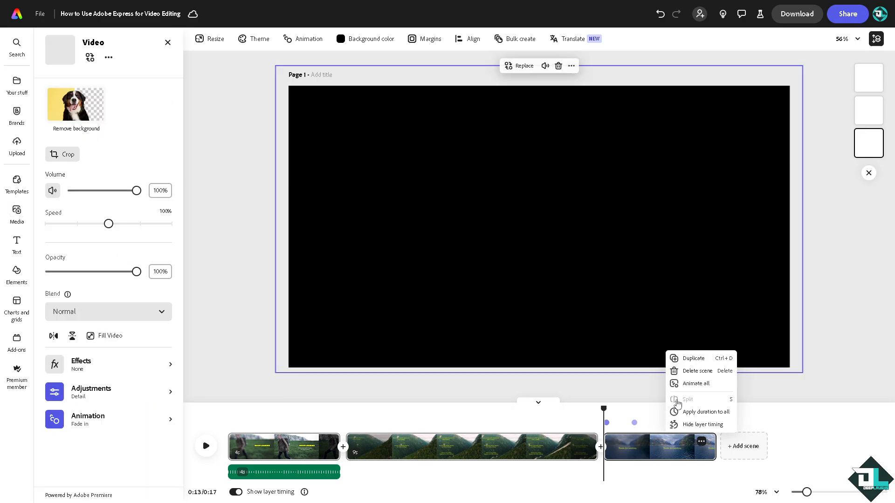
mouse_move(698, 414)
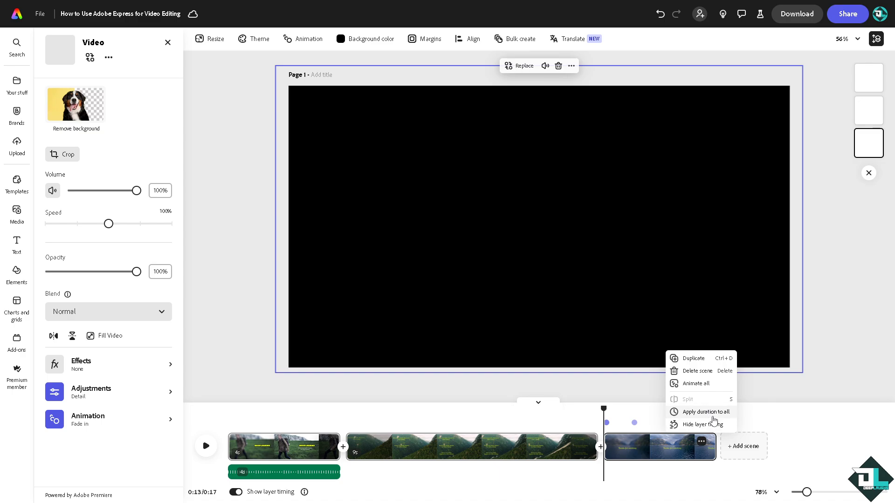
mouse_move(713, 420)
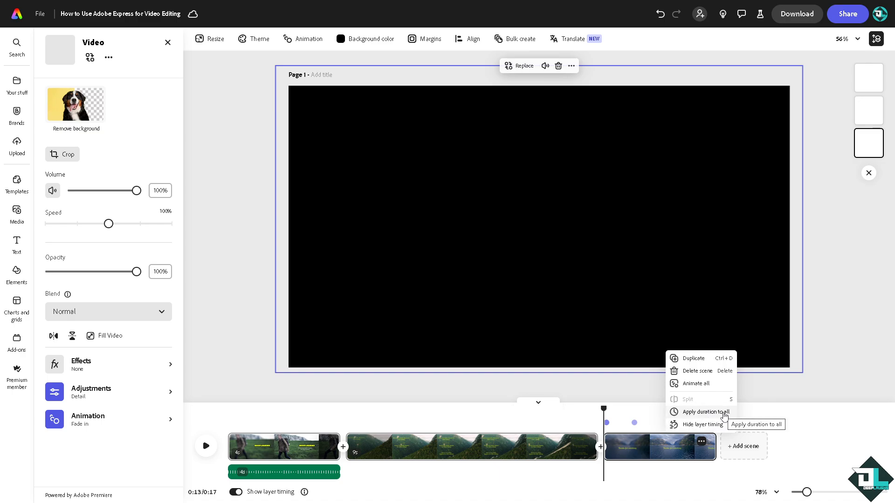
left_click(697, 411)
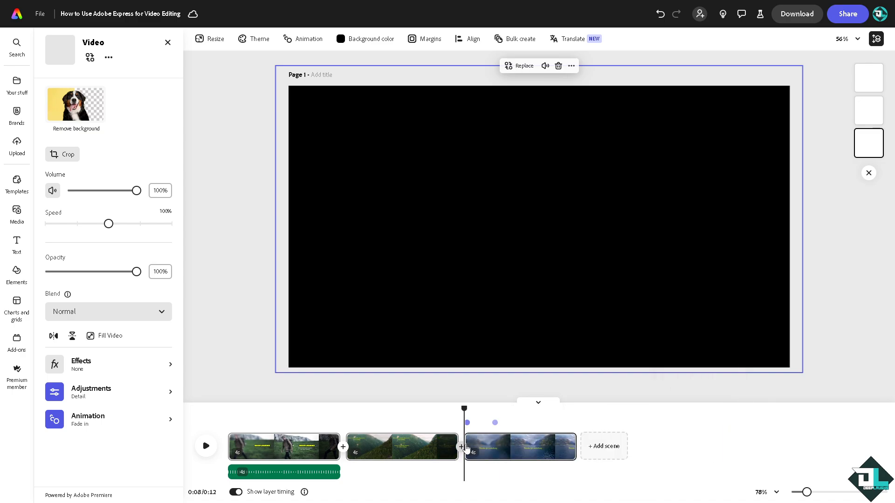
left_click(17, 215)
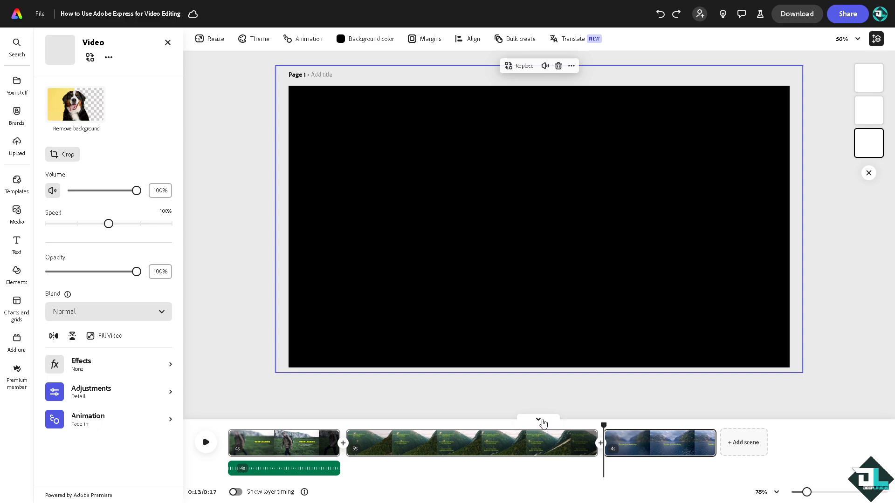
Add the audio clip under the opening scene and preview playback with the thumbnail overlay.
left_click(235, 492)
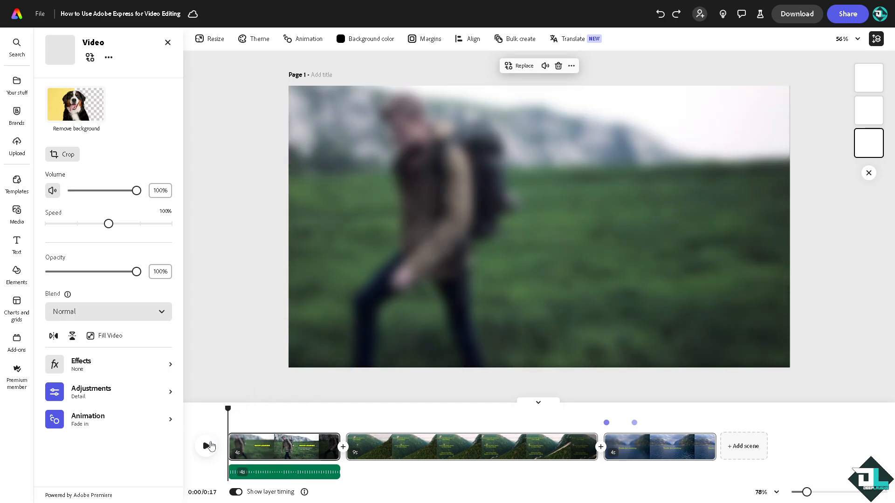
left_click(17, 214)
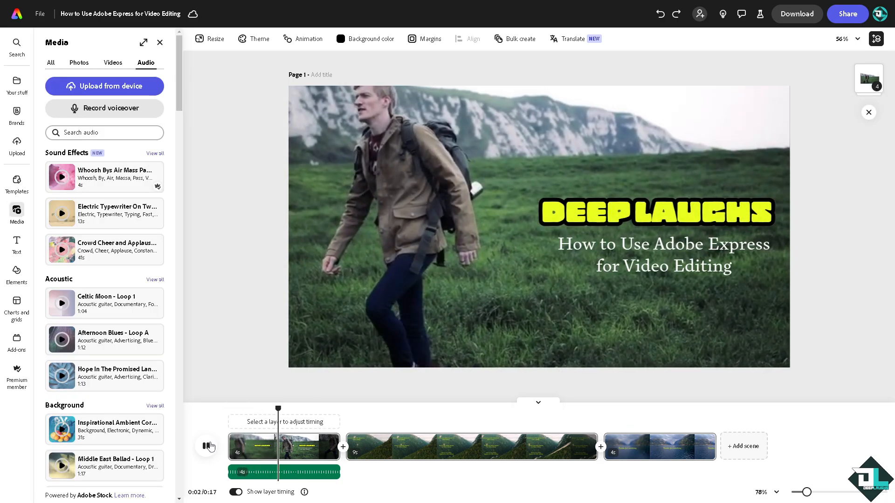
left_click(206, 446)
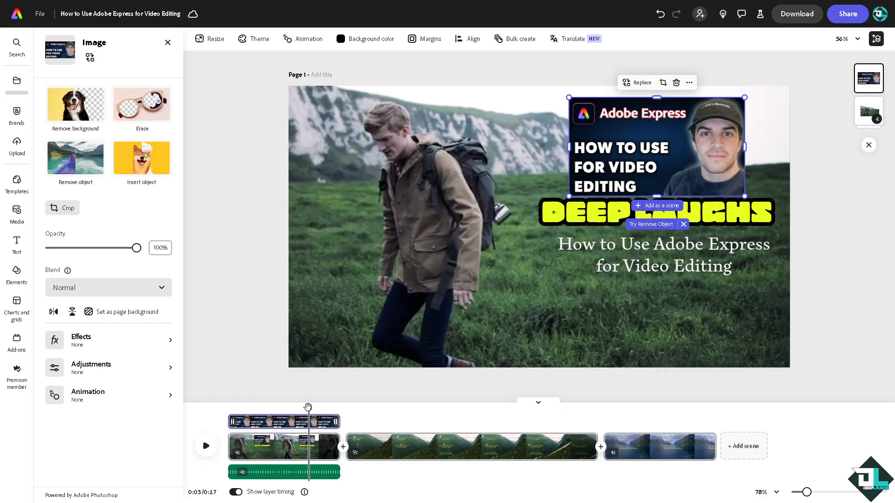
left_click(205, 447)
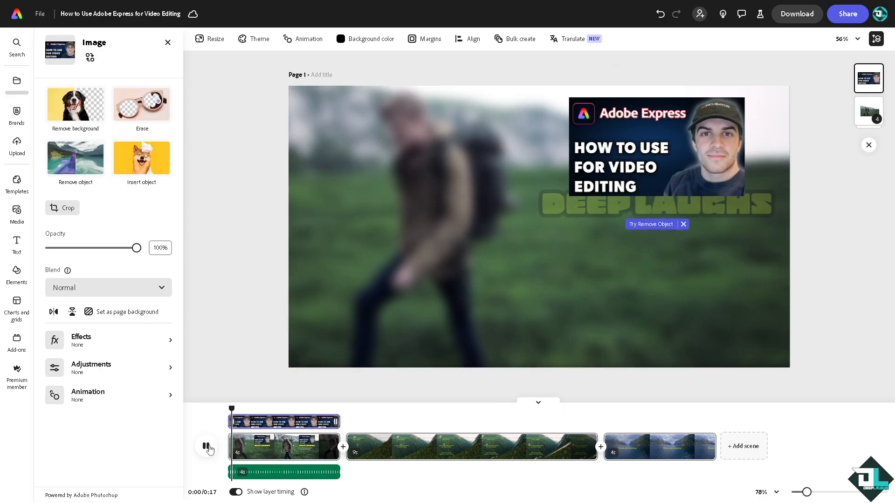
left_click(207, 448)
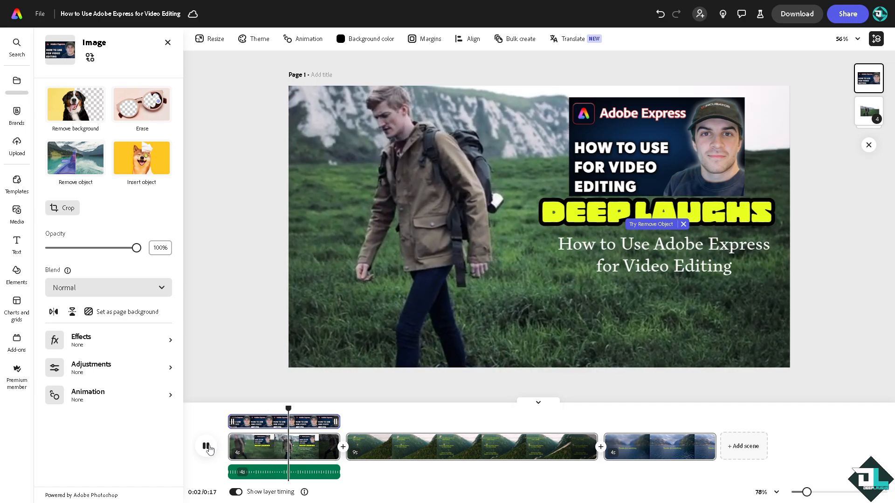
left_click(205, 446)
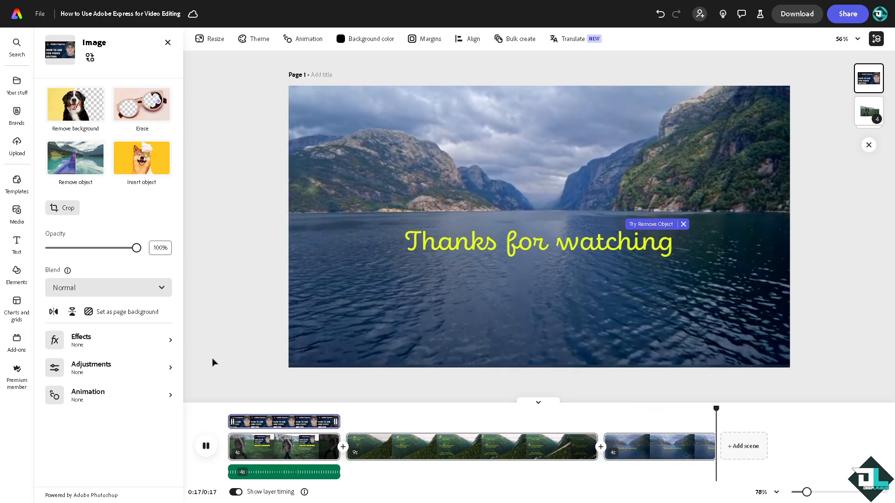
left_click(17, 214)
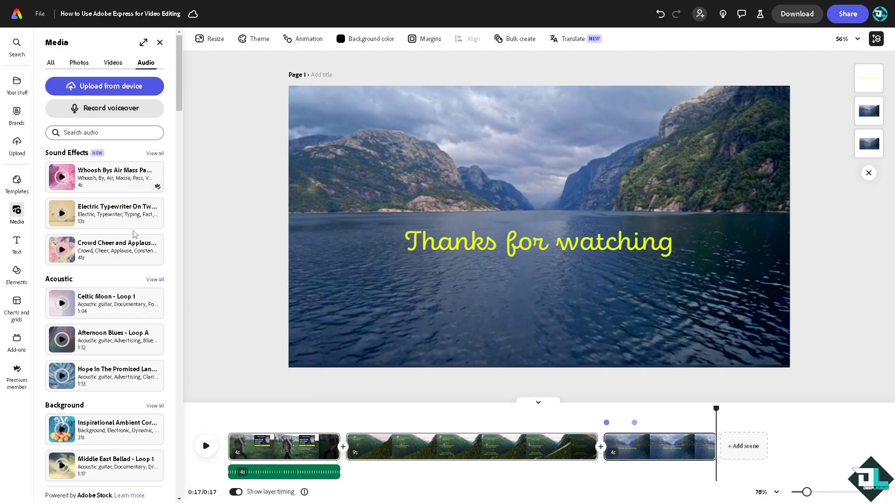
Close the Media library to return to the edited video.
left_click(160, 42)
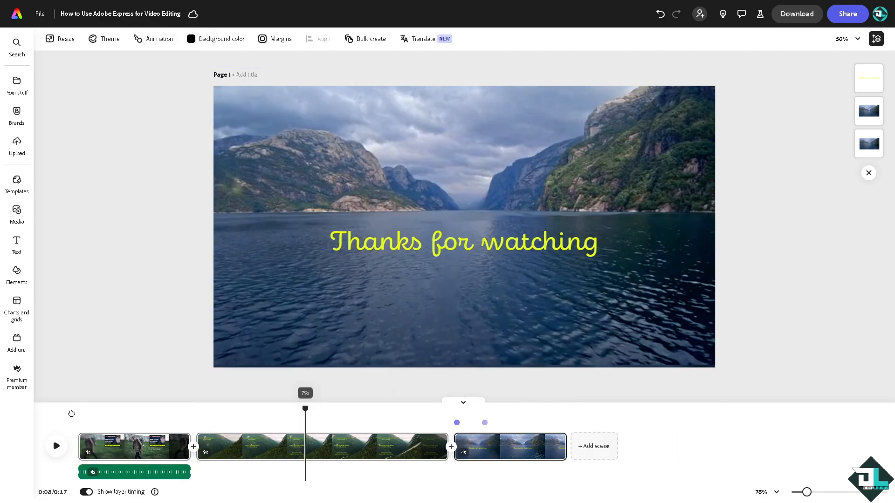
Set the Download export to MP4 format at 4K video resolution.
left_click(56, 446)
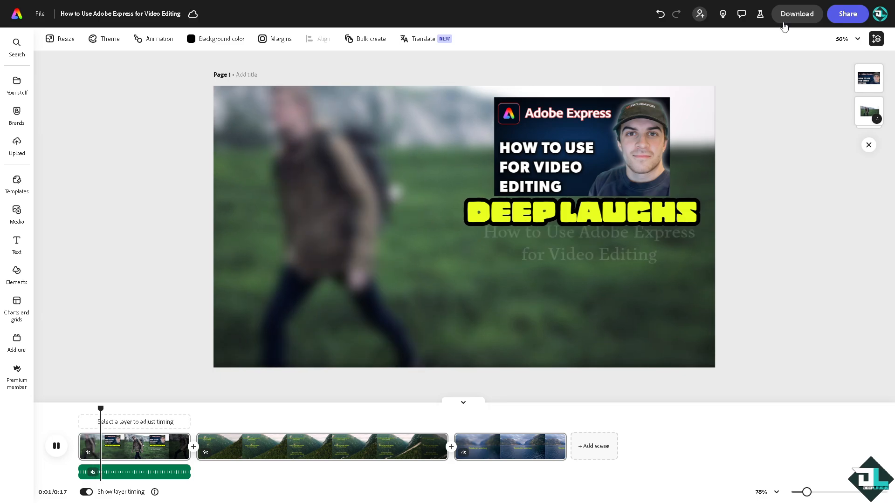
left_click(795, 14)
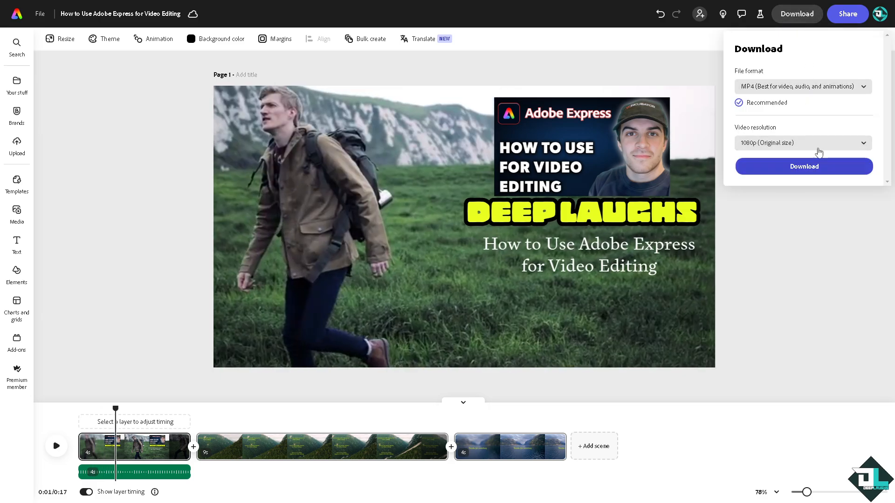
left_click(801, 86)
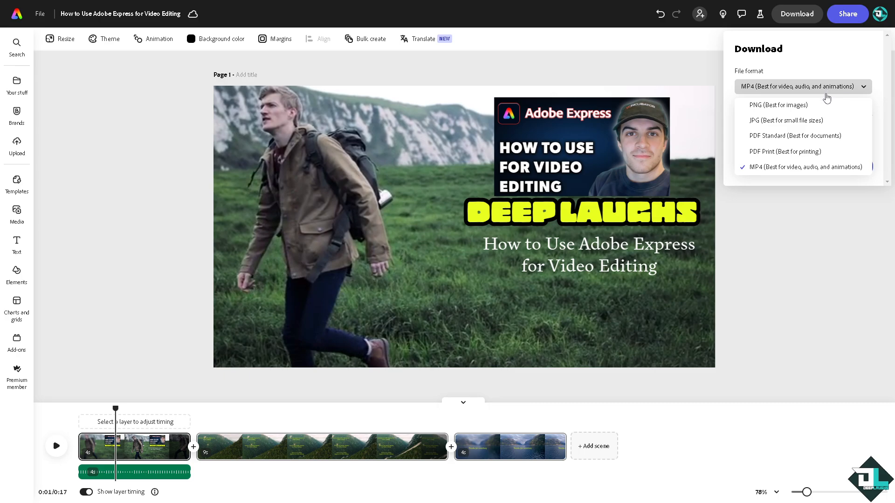
mouse_move(823, 64)
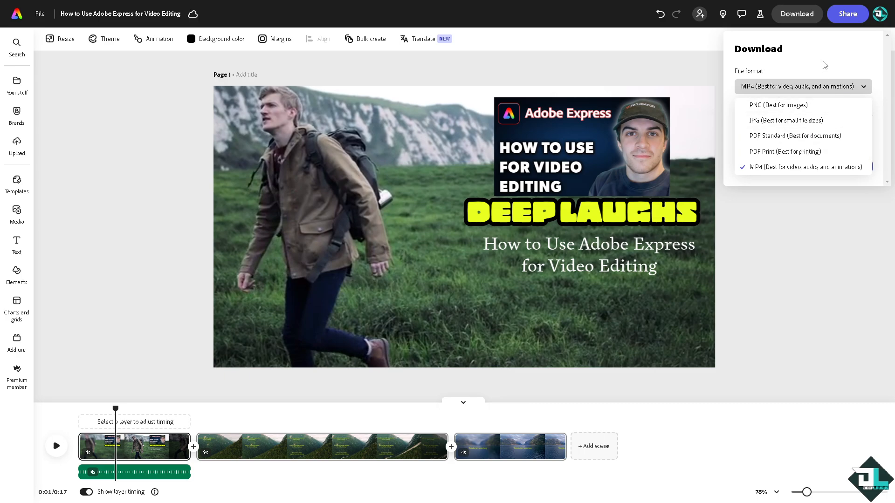
left_click(805, 167)
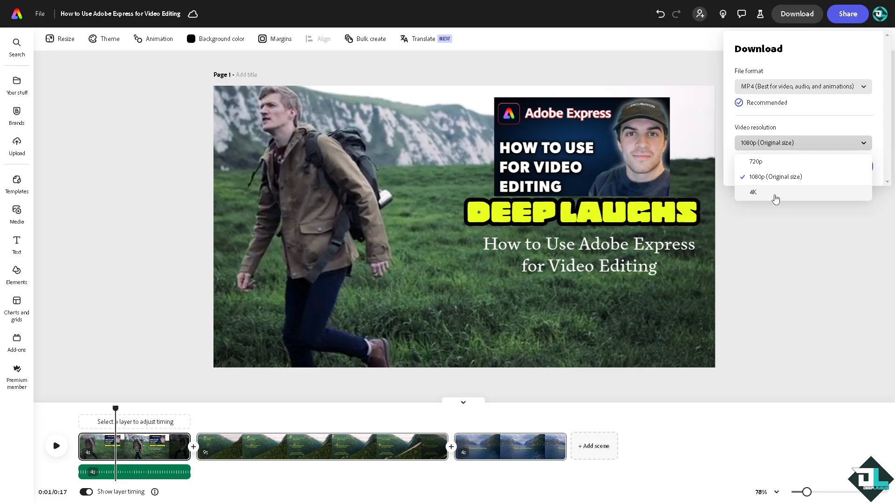
left_click(752, 192)
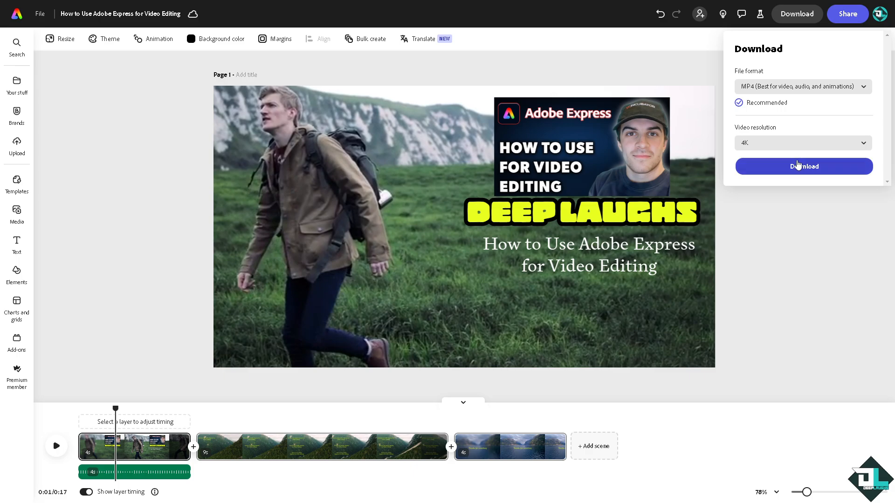
left_click(802, 144)
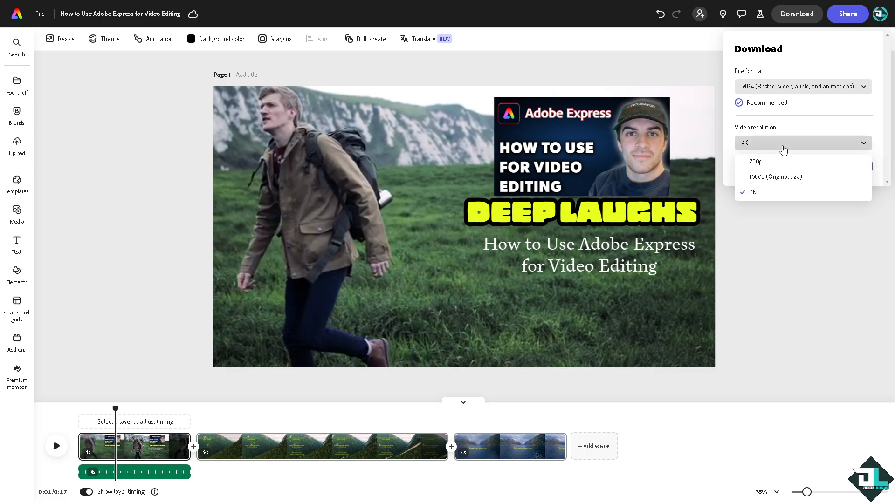
mouse_move(776, 162)
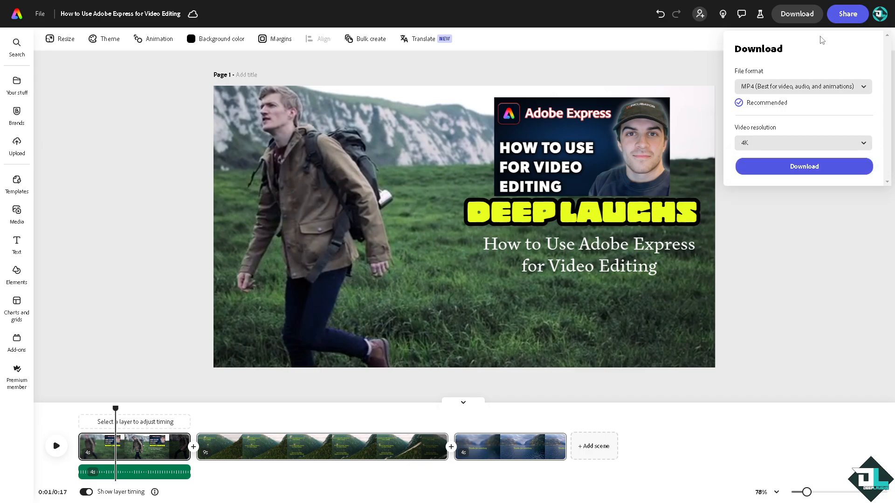
left_click(847, 14)
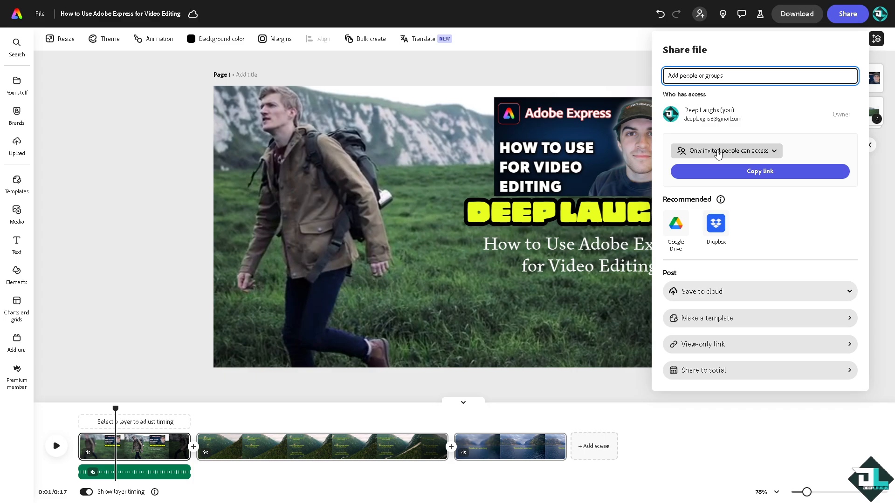
Change access to 'Anyone with the link' with Can comment permission, then close sharing.
left_click(725, 151)
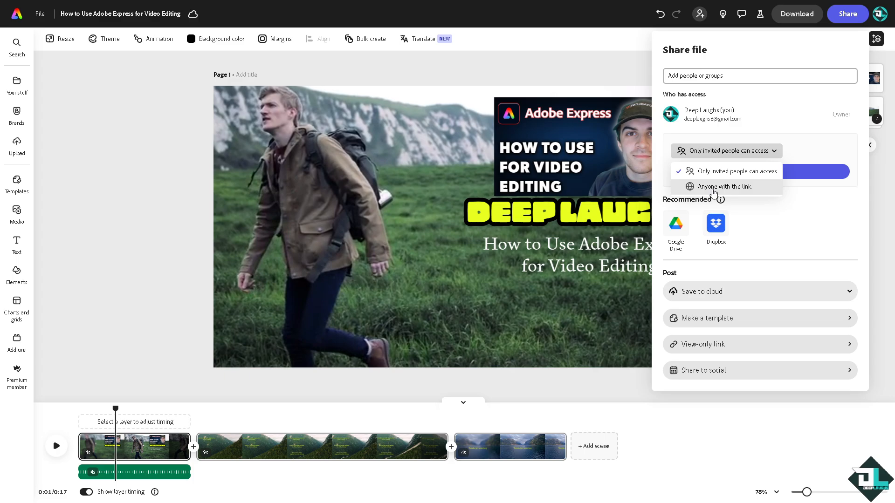
mouse_move(739, 193)
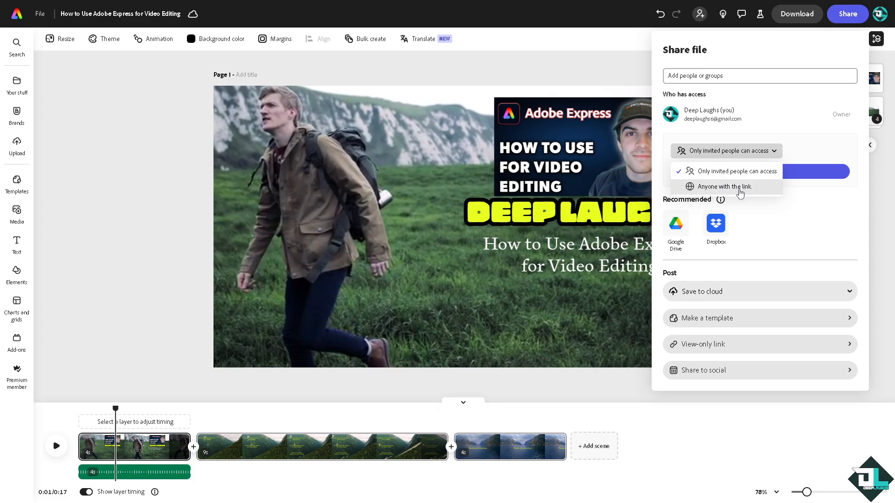
left_click(724, 186)
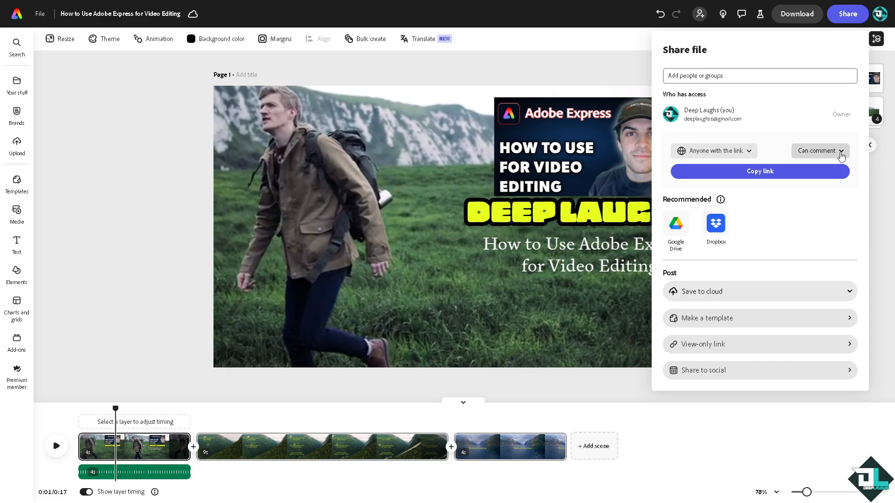
left_click(820, 150)
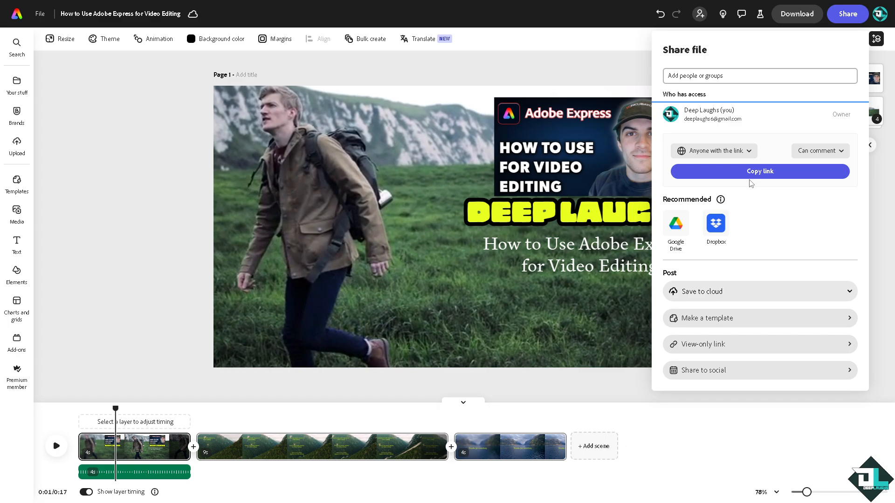
mouse_move(718, 292)
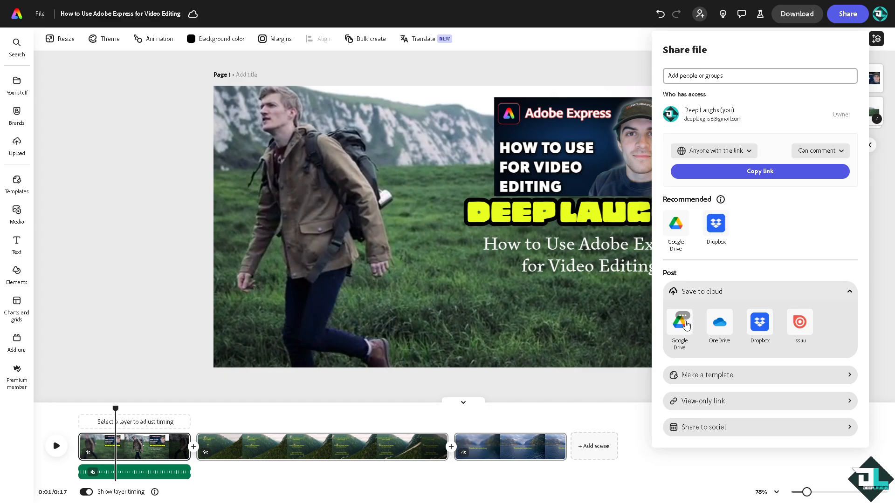
mouse_move(705, 330)
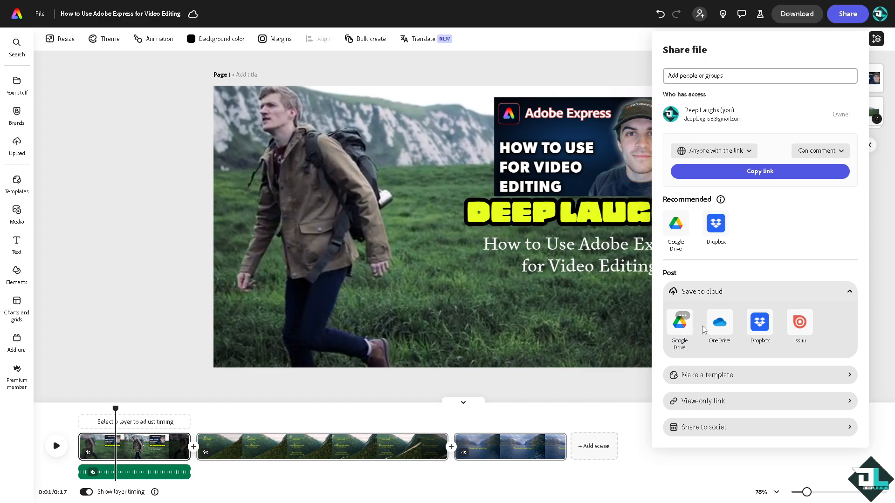
mouse_move(793, 240)
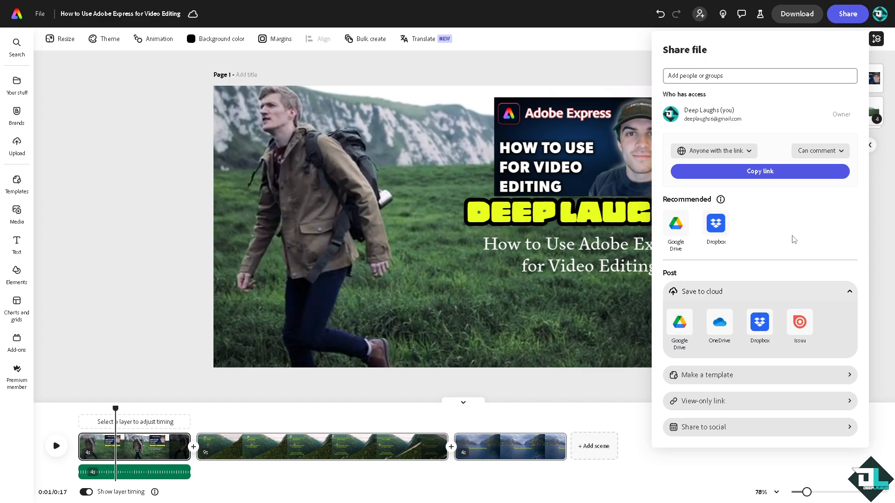
mouse_move(694, 433)
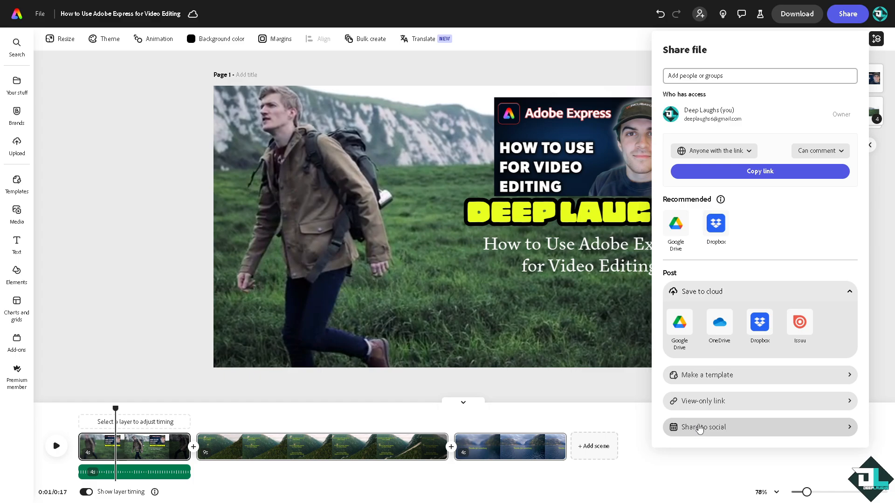
mouse_move(738, 292)
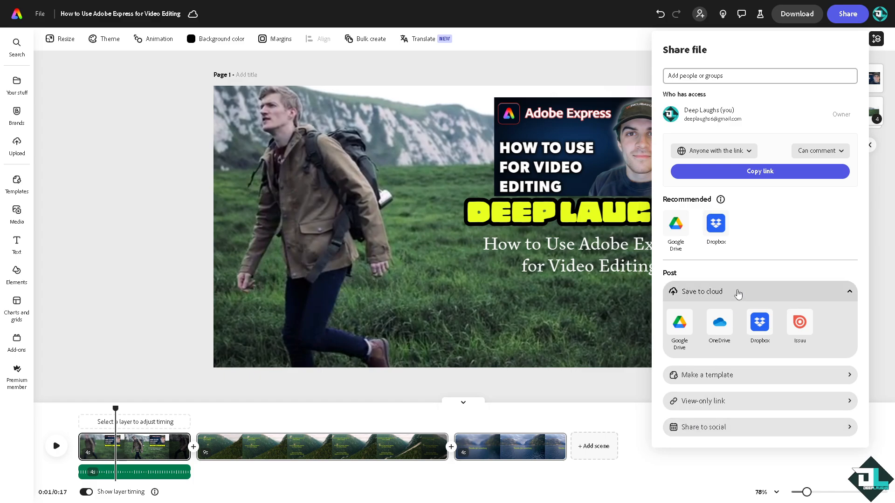
mouse_move(771, 212)
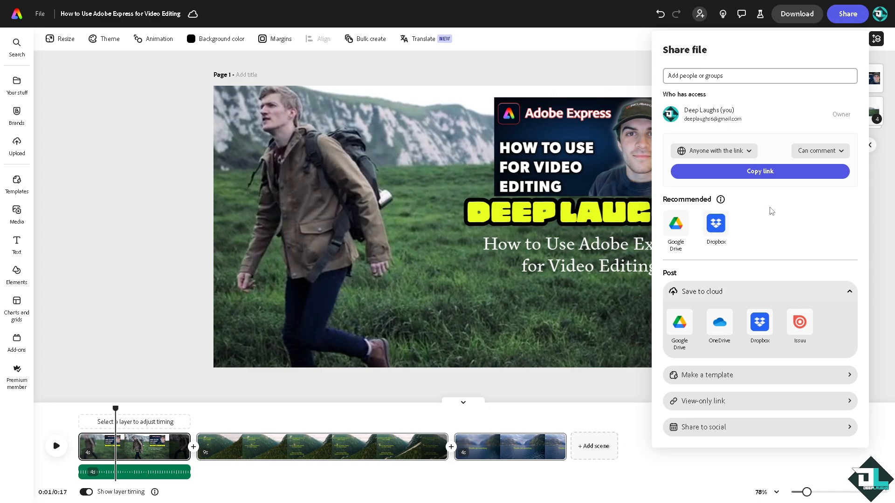
mouse_move(771, 212)
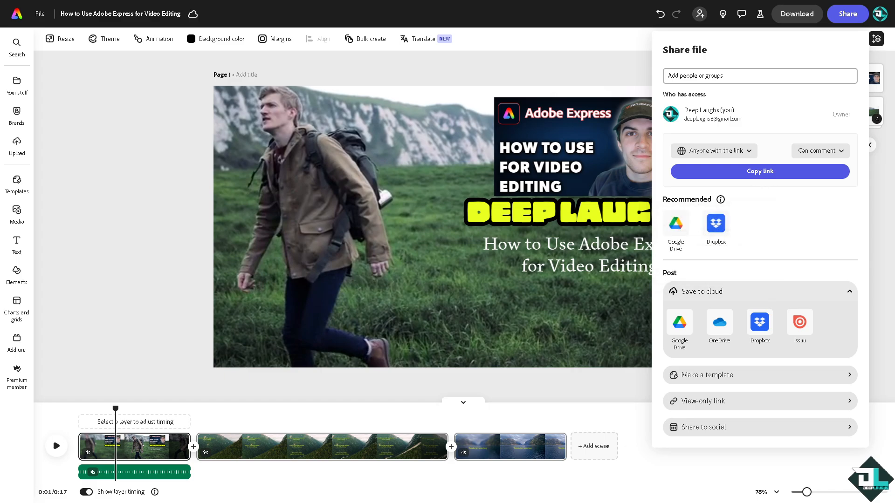
left_click(868, 145)
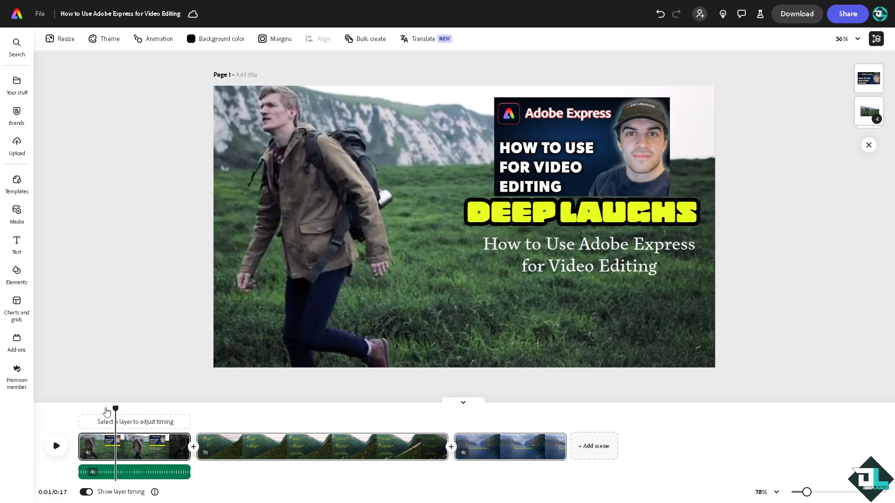
left_click(56, 446)
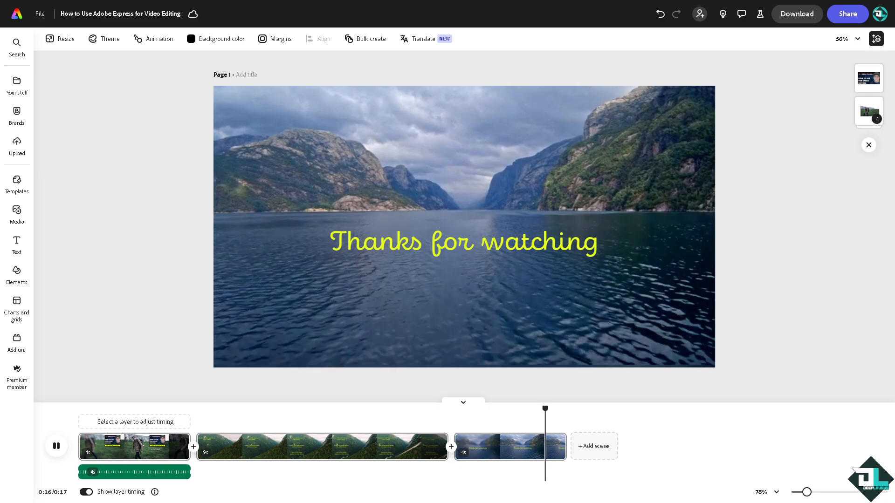
left_click(847, 14)
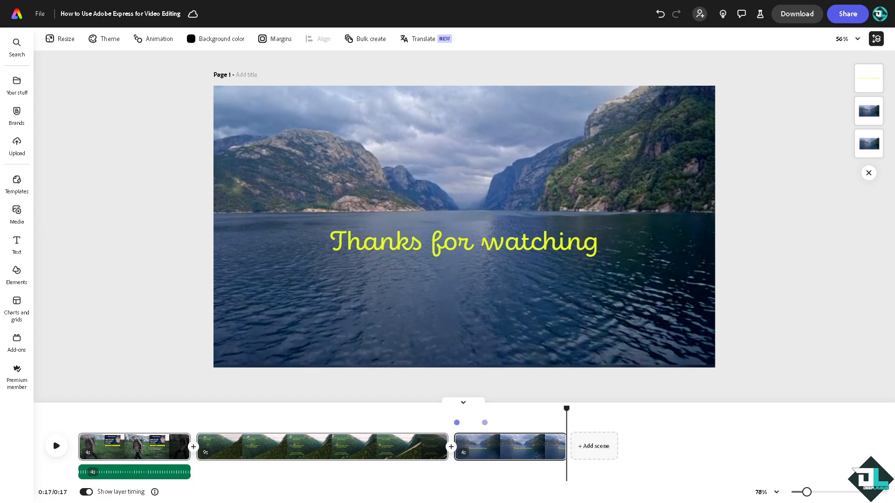
mouse_move(17, 112)
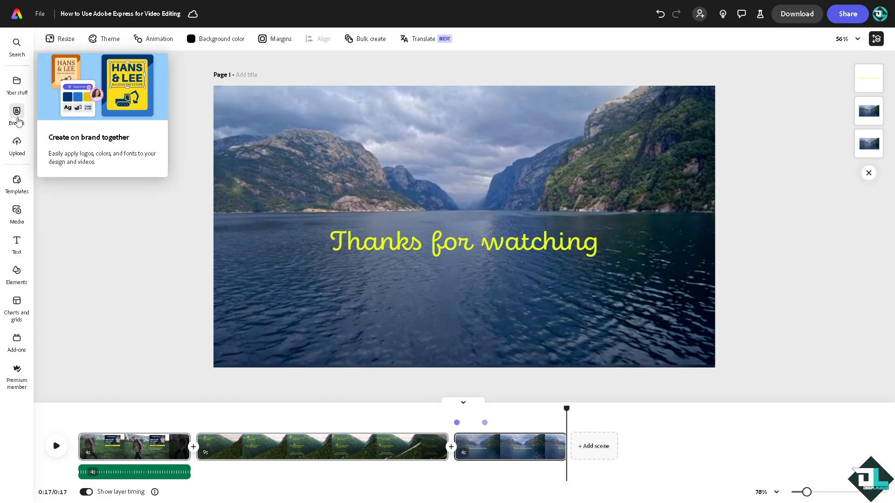
Add the Deep Laughs brand kit logo to the opening scene and preview the video.
left_click(17, 113)
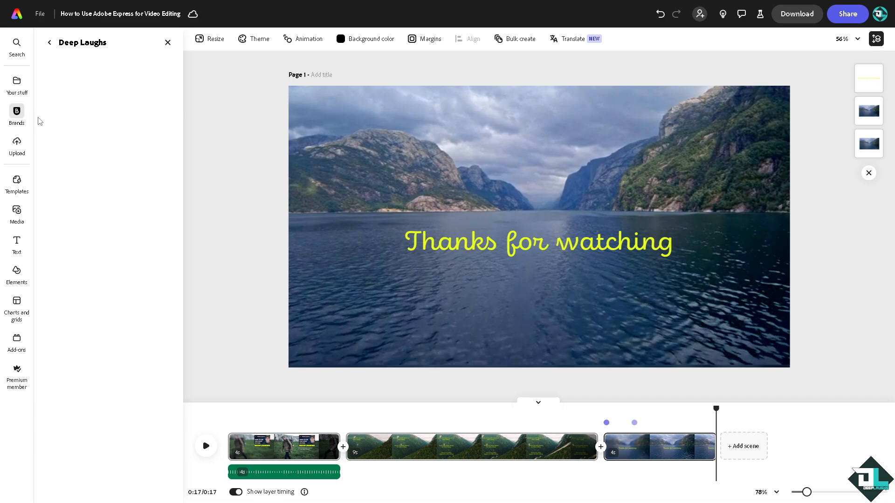
left_click(16, 116)
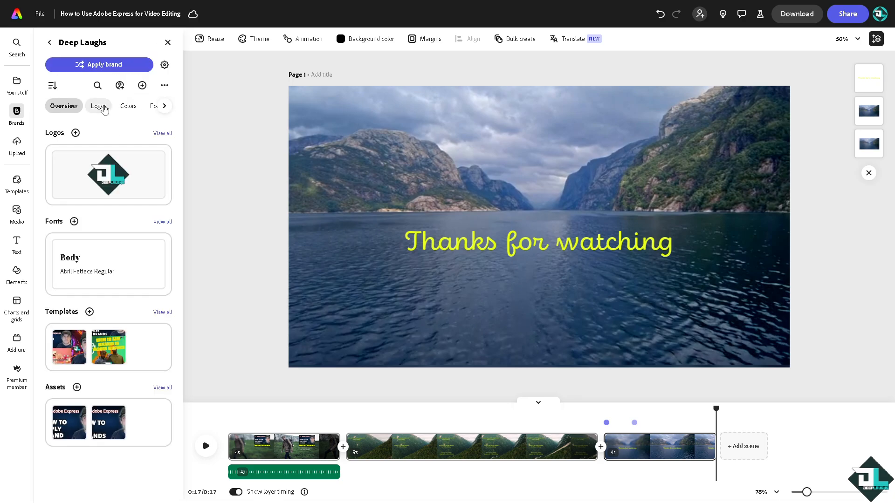
left_click(98, 107)
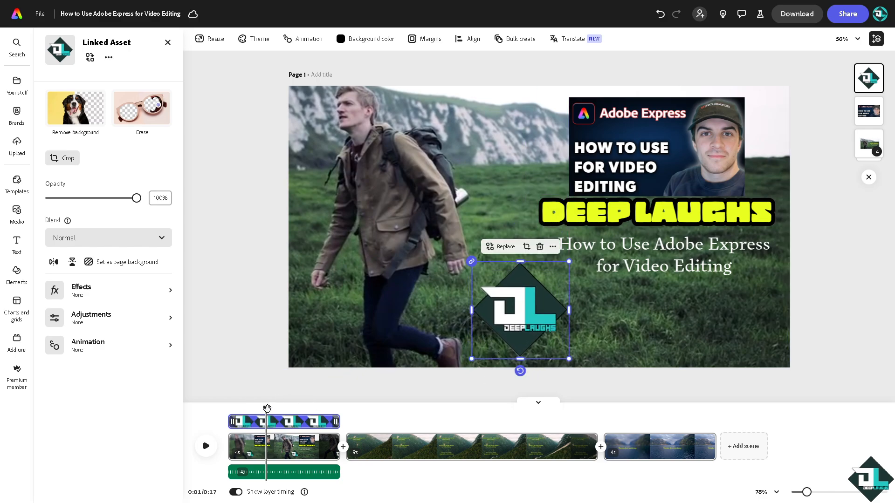
left_click(205, 446)
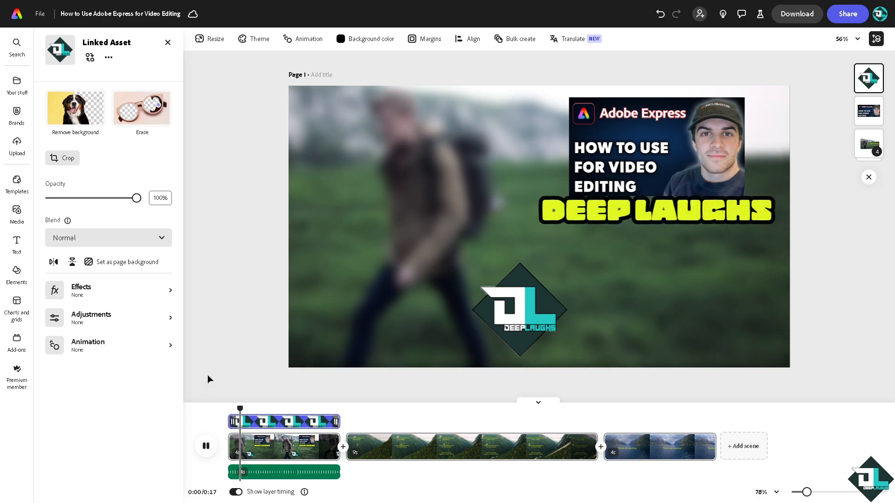